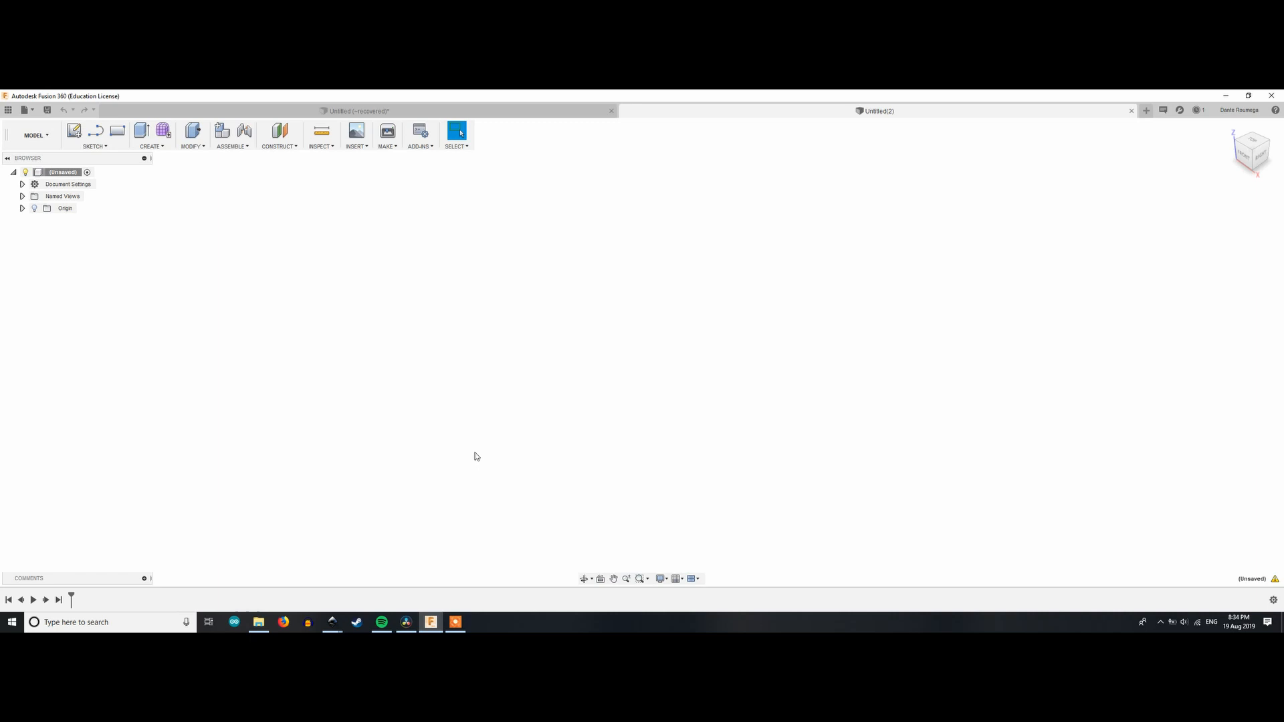
{"action": "mouse_move", "coordinate": [390, 414]}
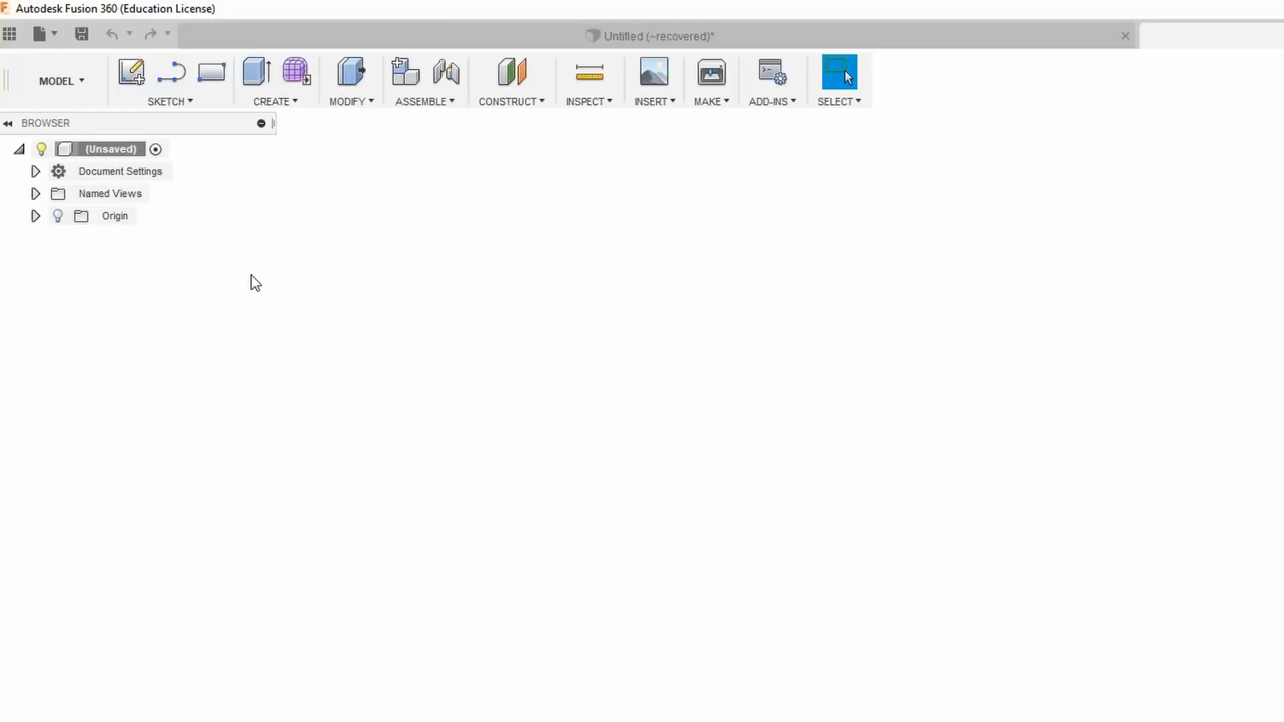
Step: Create a new component under the root, rename it KEYBUTTOn and expand its contents
{"action": "right_click", "coordinate": [110, 149]}
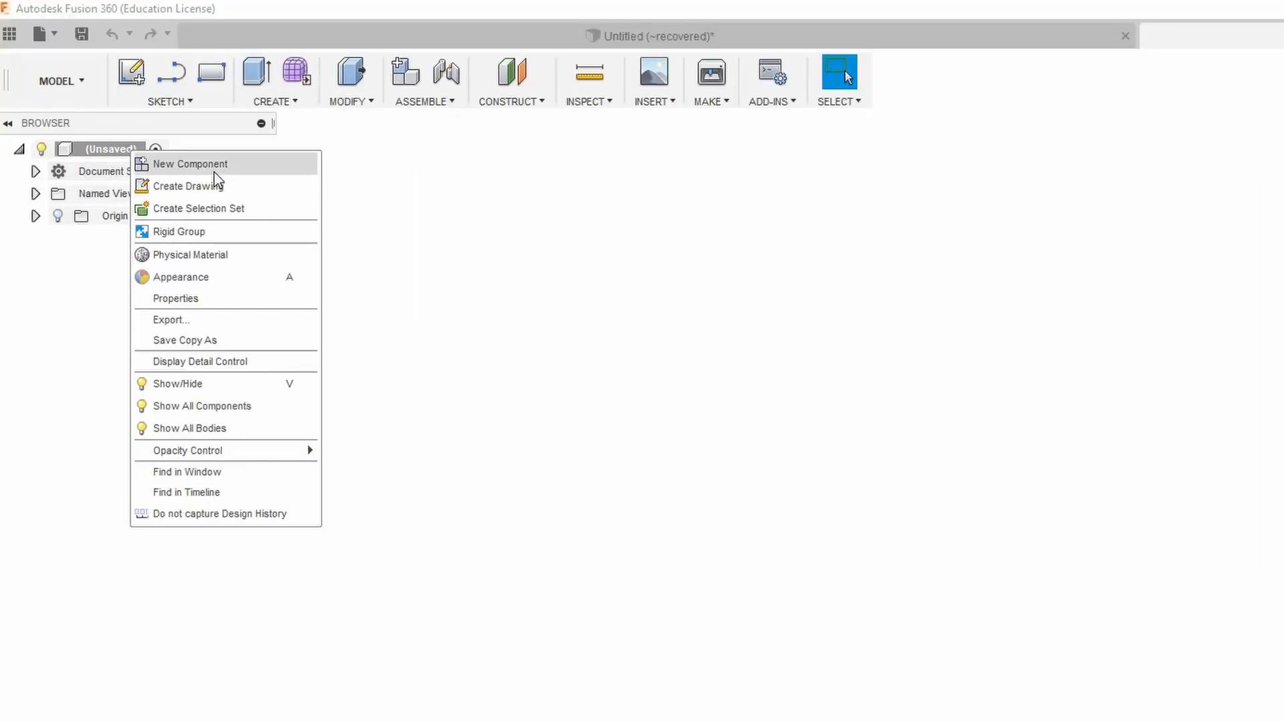
{"action": "left_click", "coordinate": [191, 164]}
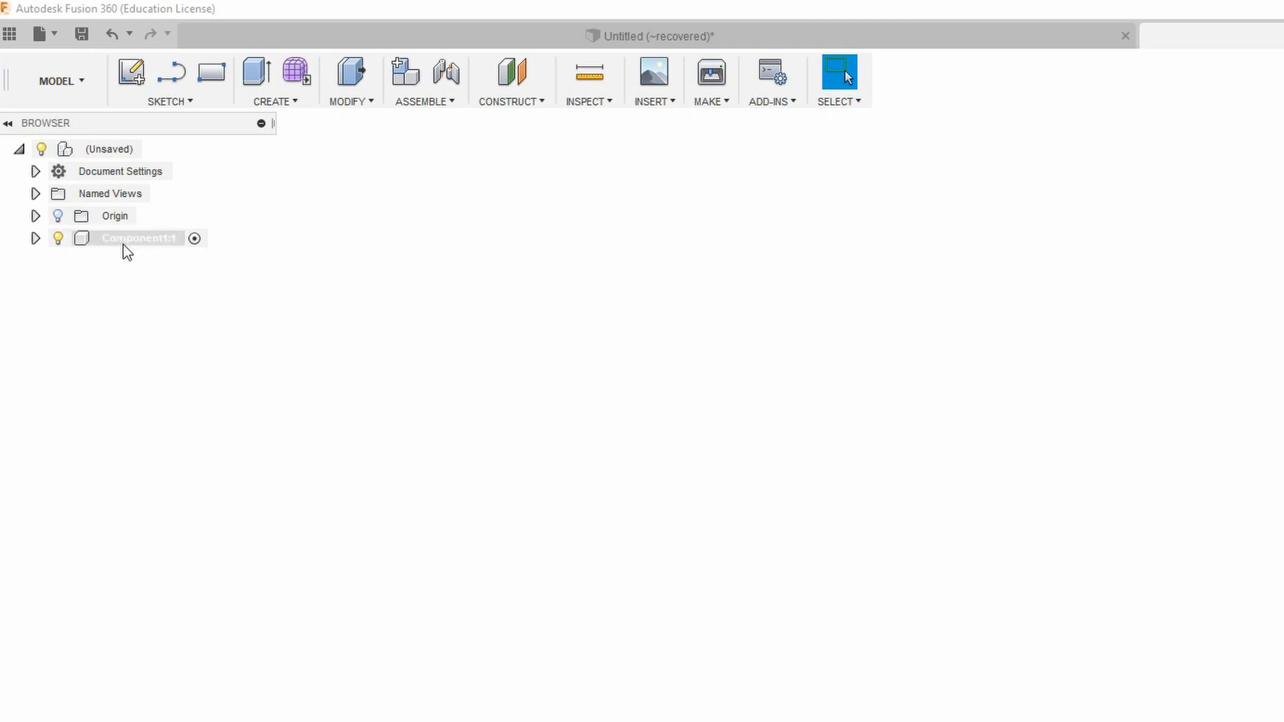
{"action": "double_click", "coordinate": [138, 238]}
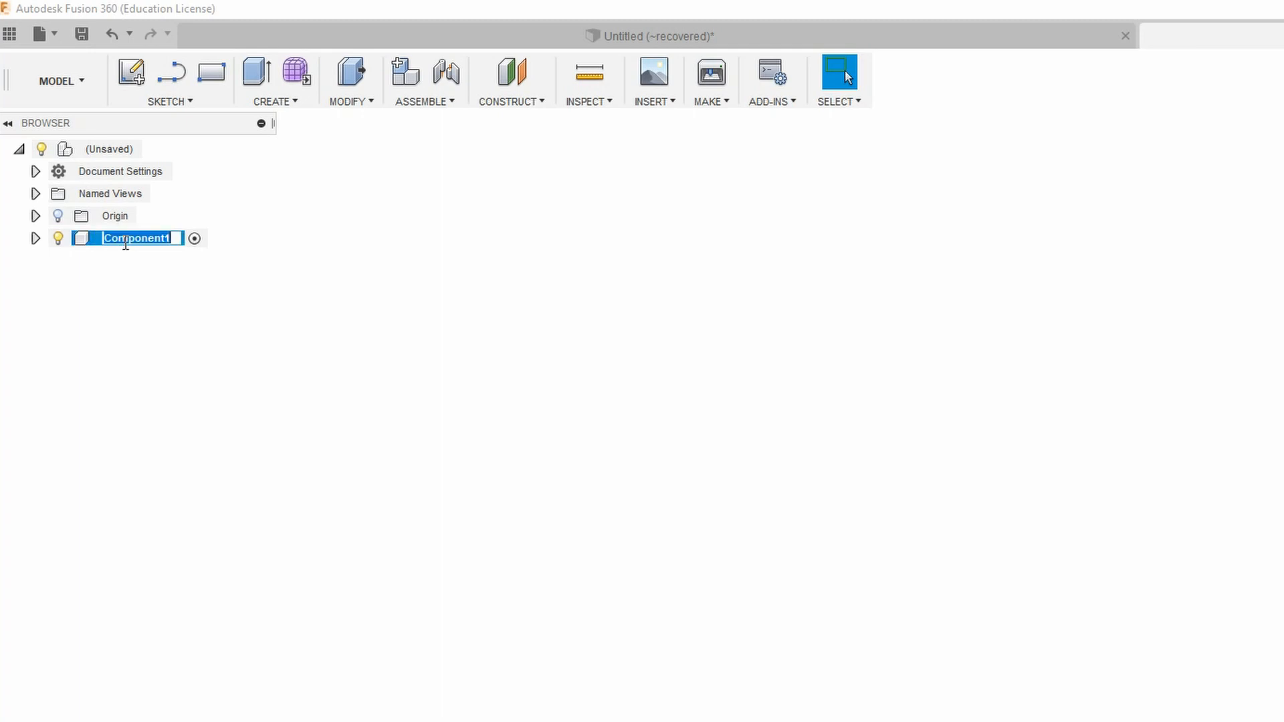
{"action": "type", "text": "KEYBUTTOn:1"}
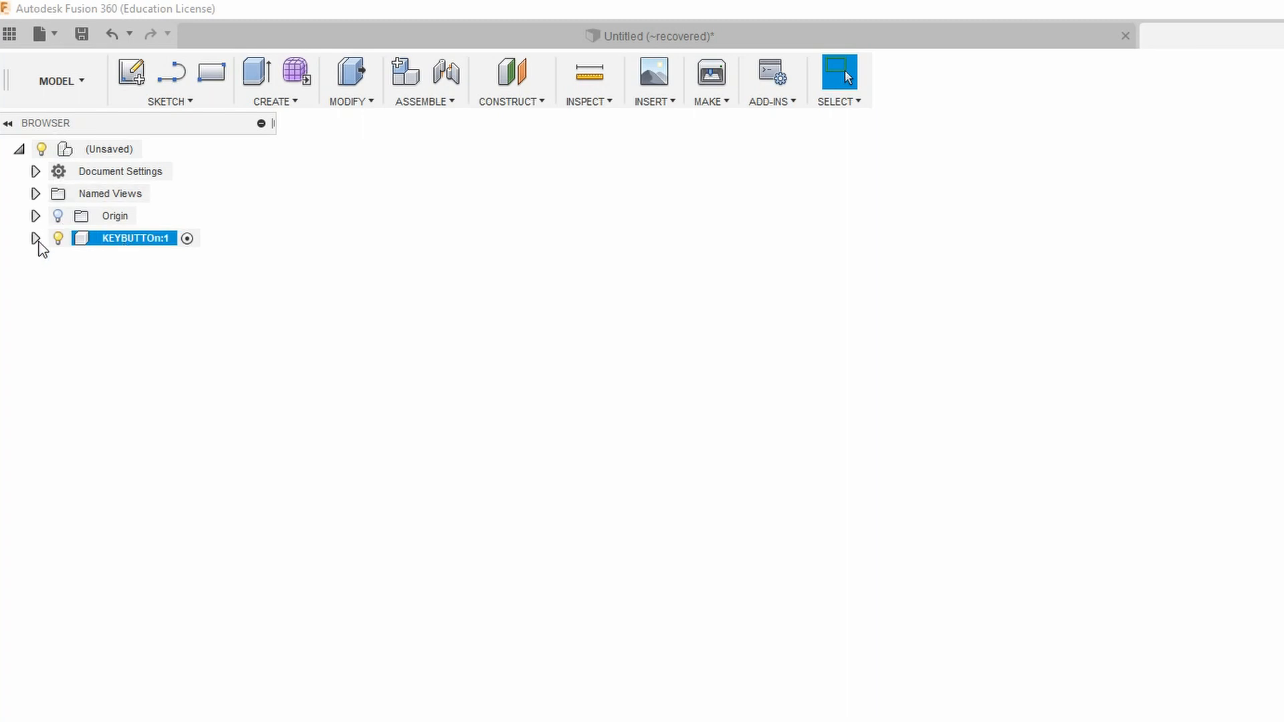
{"action": "left_click", "coordinate": [37, 238]}
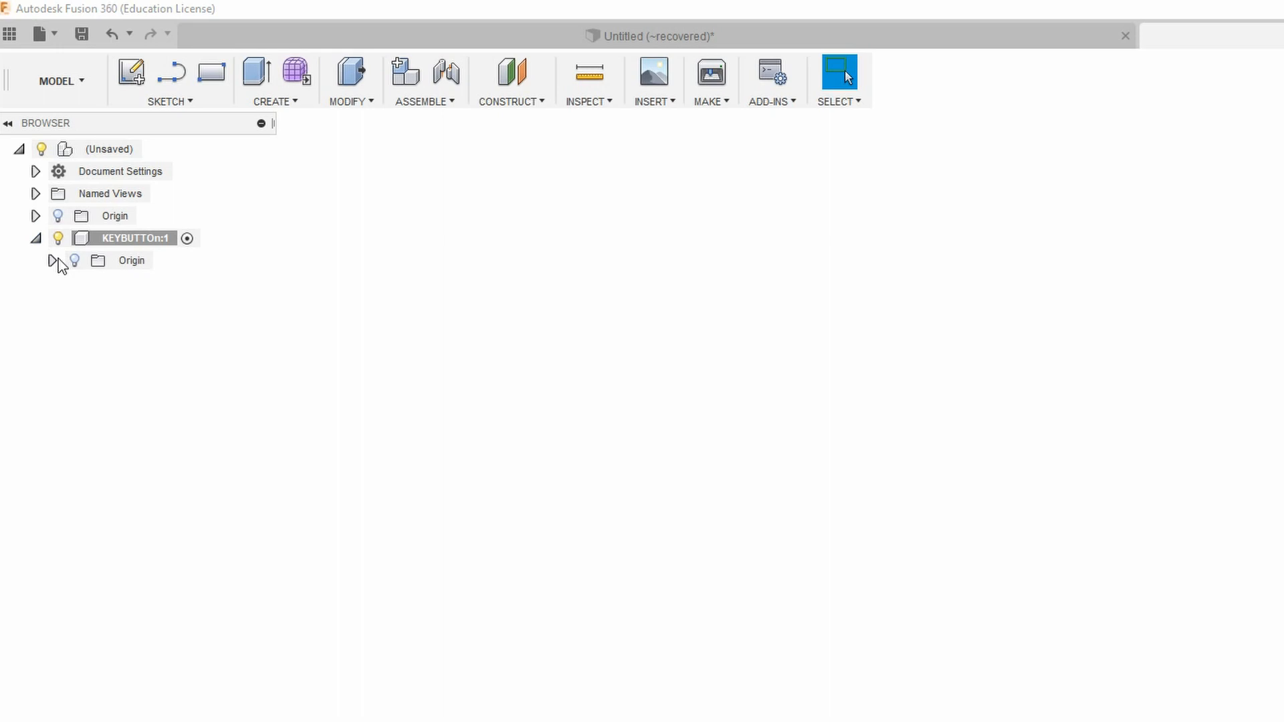
{"action": "left_click", "coordinate": [131, 261]}
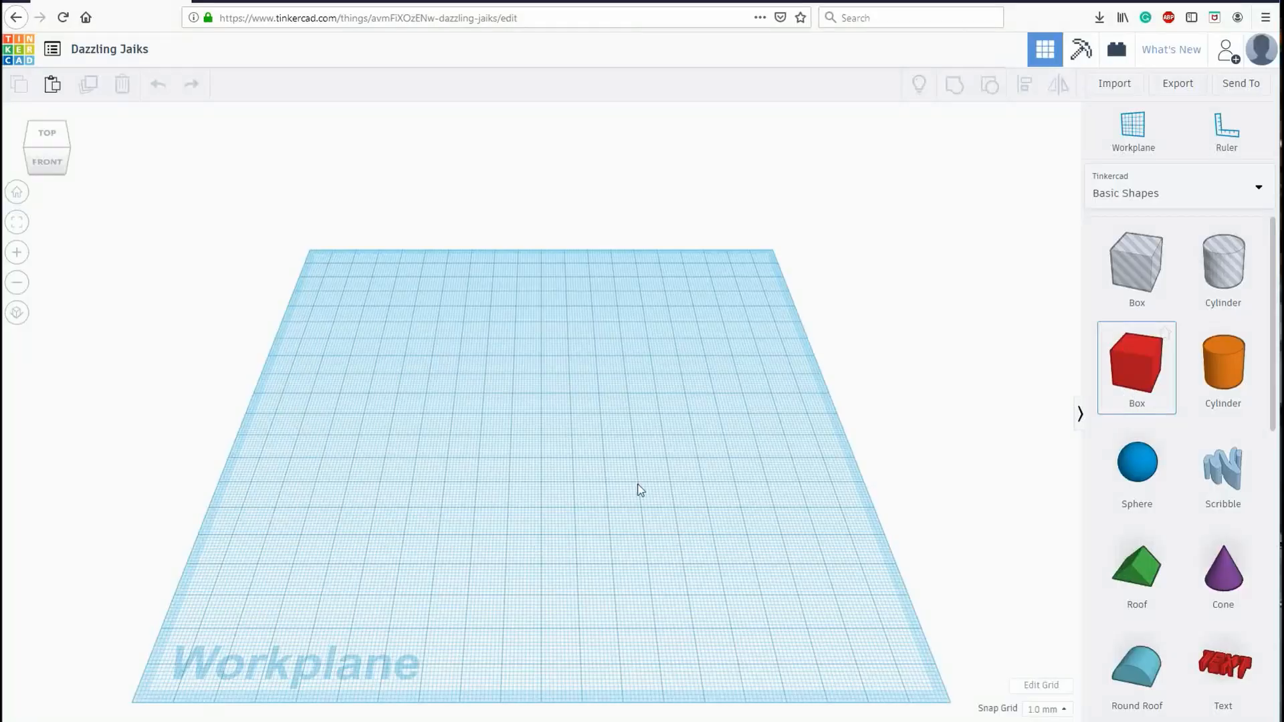
Step: Place two red boxes side by side on the workplane and stretch the second one taller
{"action": "left_click", "coordinate": [1136, 367]}
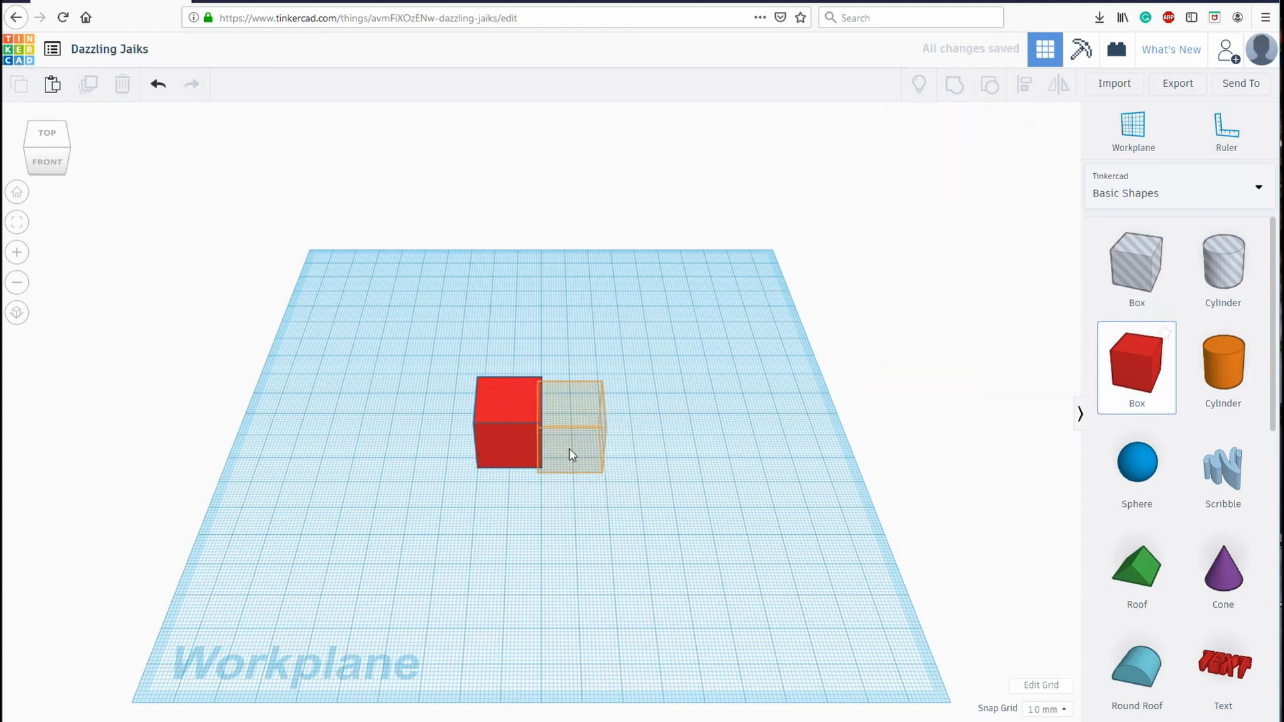
{"action": "left_click", "coordinate": [574, 426]}
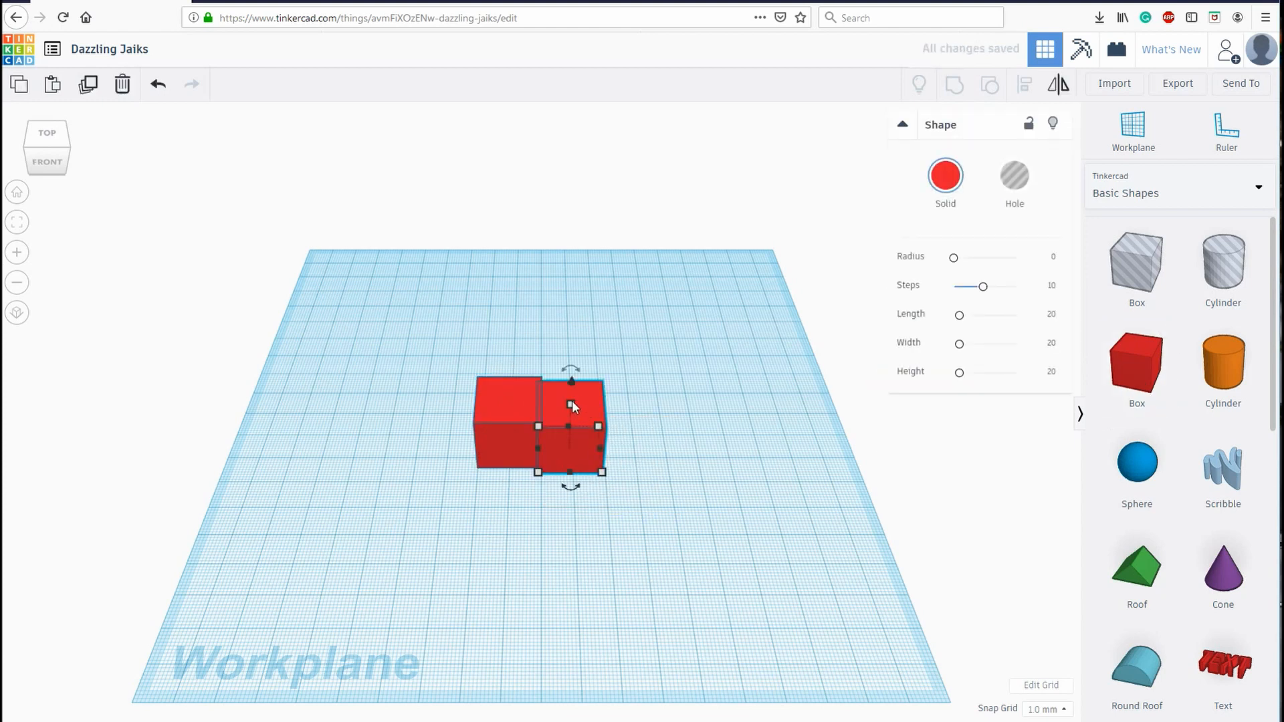
{"action": "left_click_drag", "start_coordinate": [571, 381], "coordinate": [574, 294]}
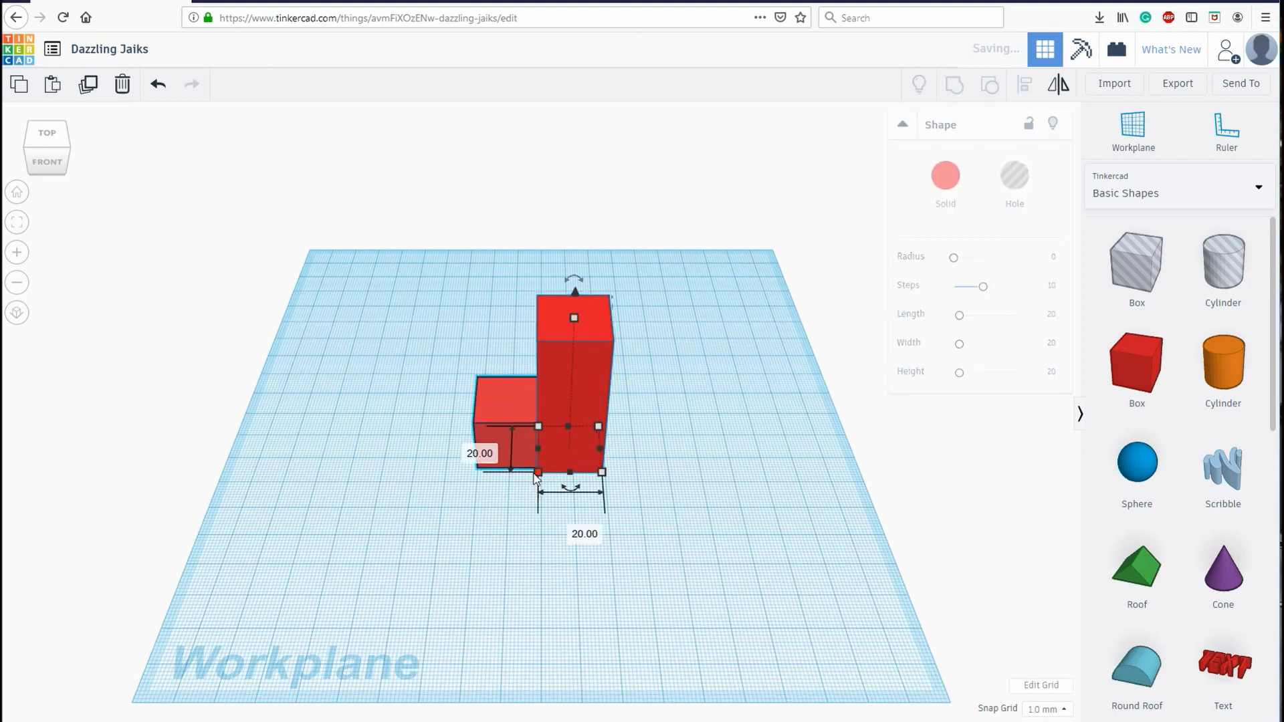
{"action": "left_click_drag", "start_coordinate": [536, 472], "coordinate": [721, 537]}
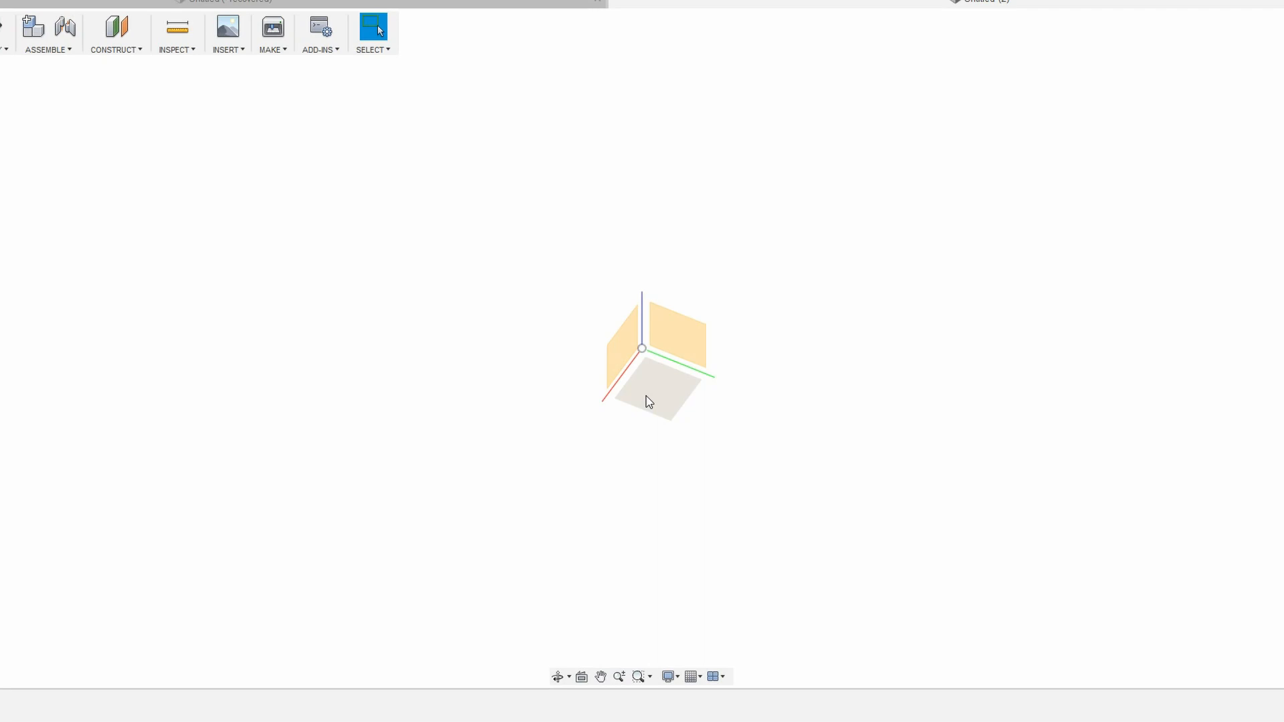
Step: Create a sketch on an origin plane and orbit to view it
{"action": "right_click", "coordinate": [647, 401]}
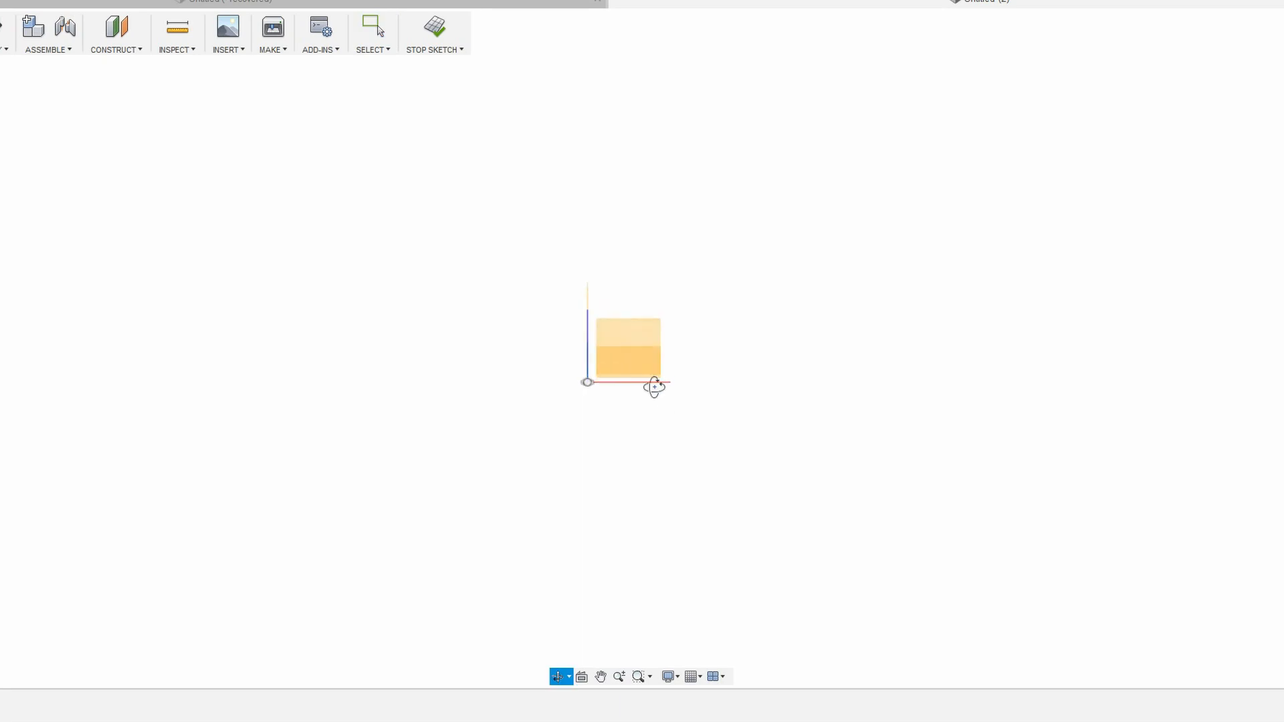
{"action": "left_click_drag", "start_coordinate": [654, 385], "coordinate": [597, 447]}
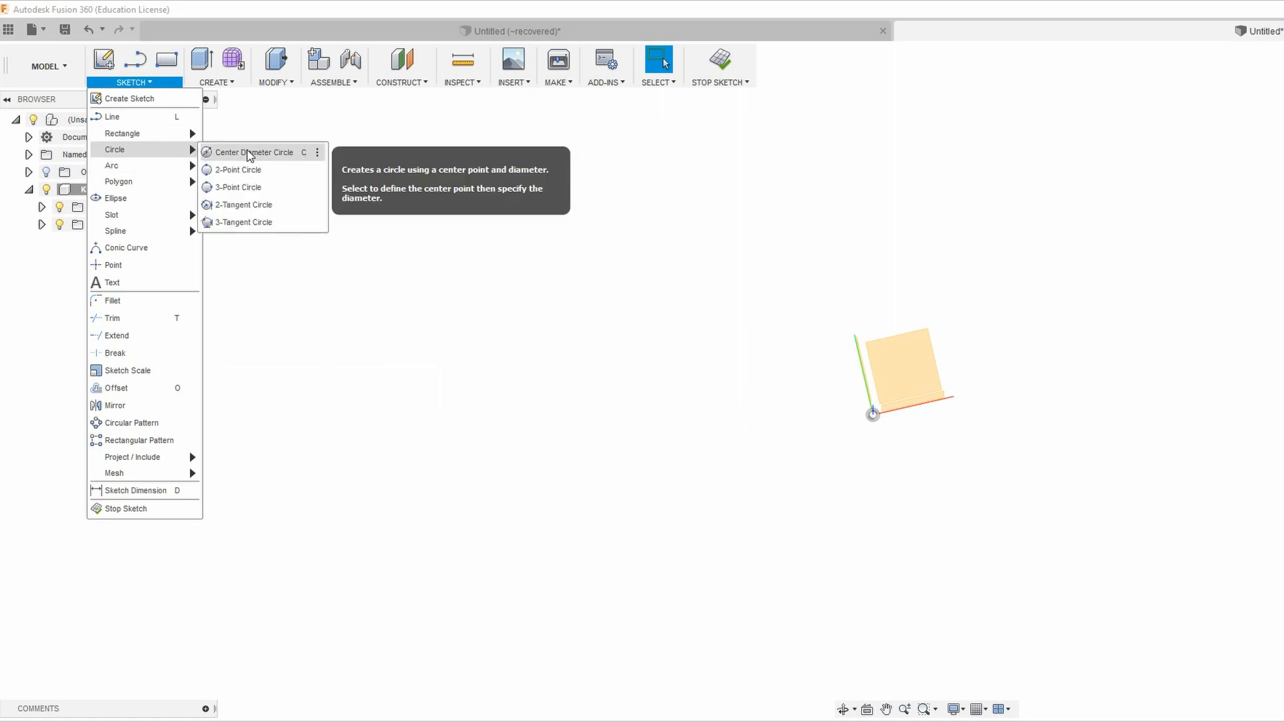
{"action": "mouse_move", "coordinate": [257, 162]}
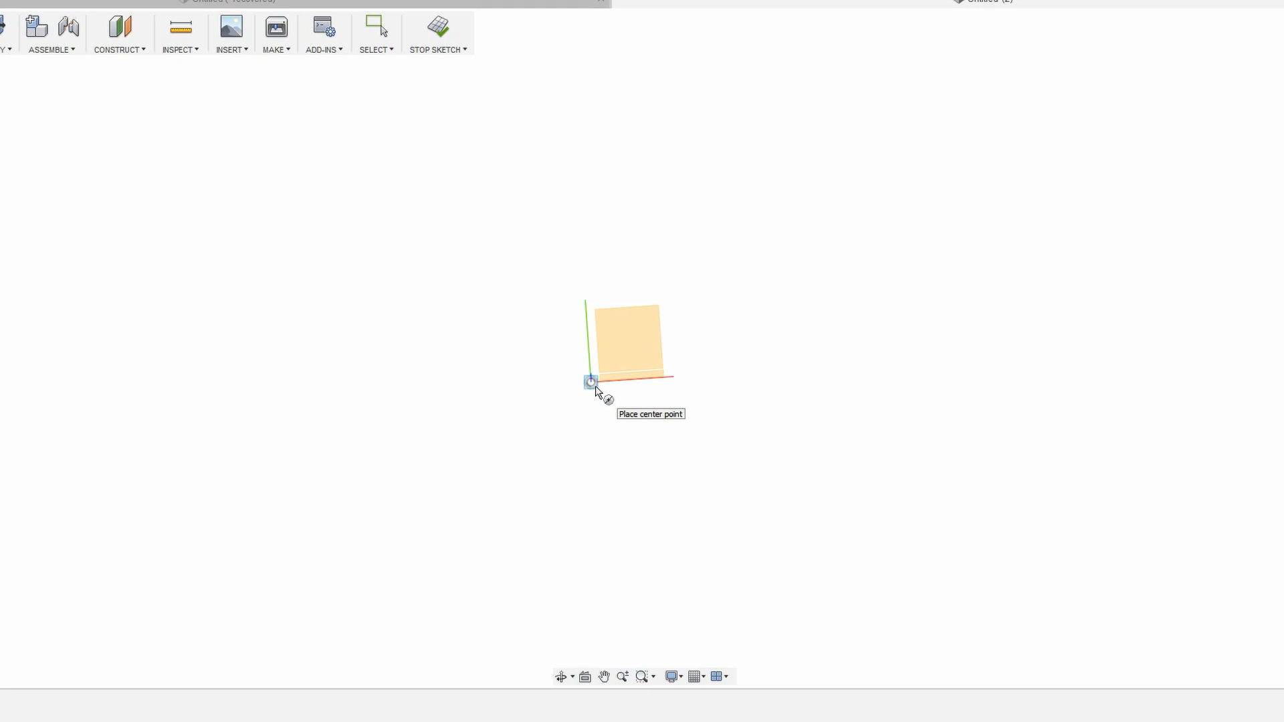
Step: Draw a center-diameter circle of 11 mm at the sketch origin
{"action": "left_click", "coordinate": [591, 381]}
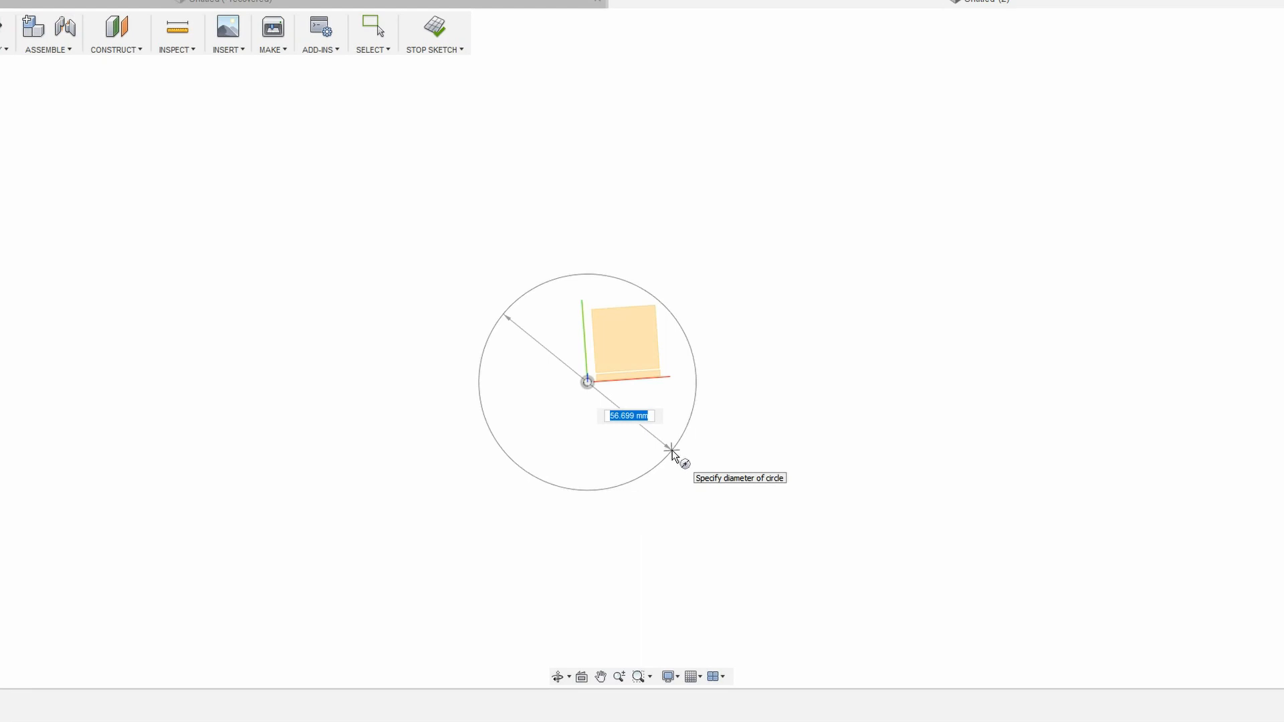
{"action": "type", "text": "11"}
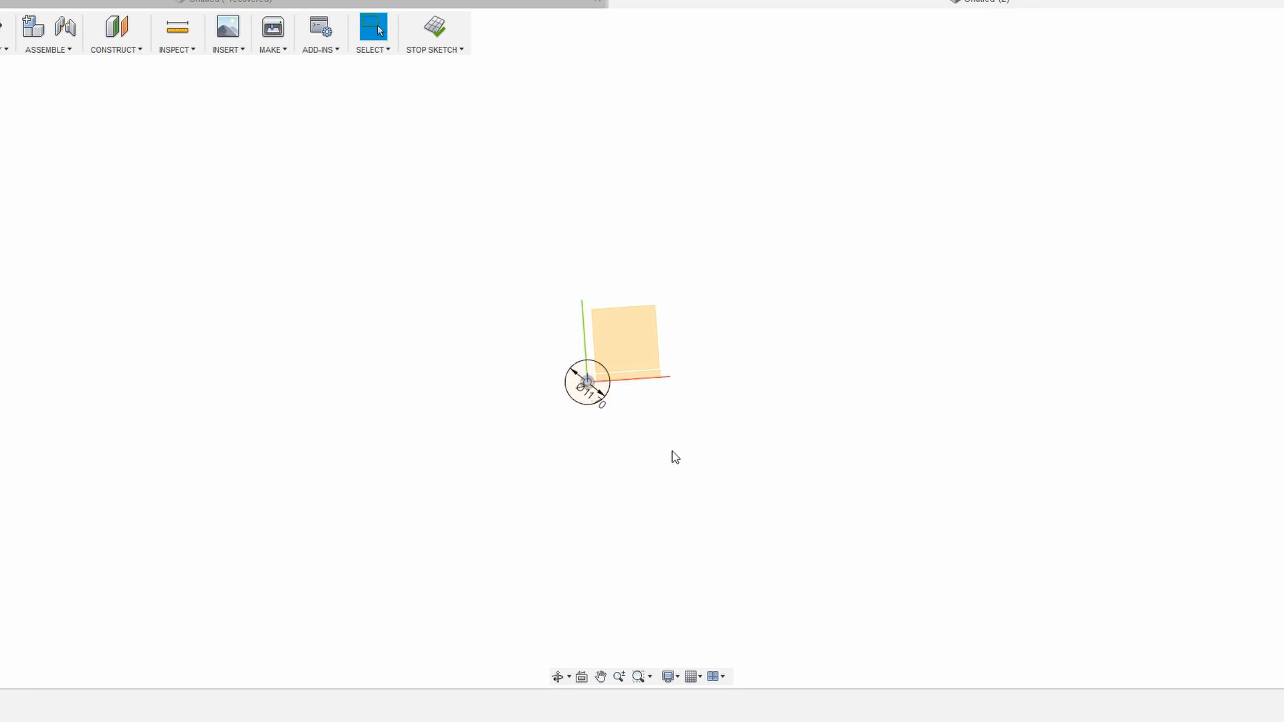
{"action": "mouse_move", "coordinate": [609, 416]}
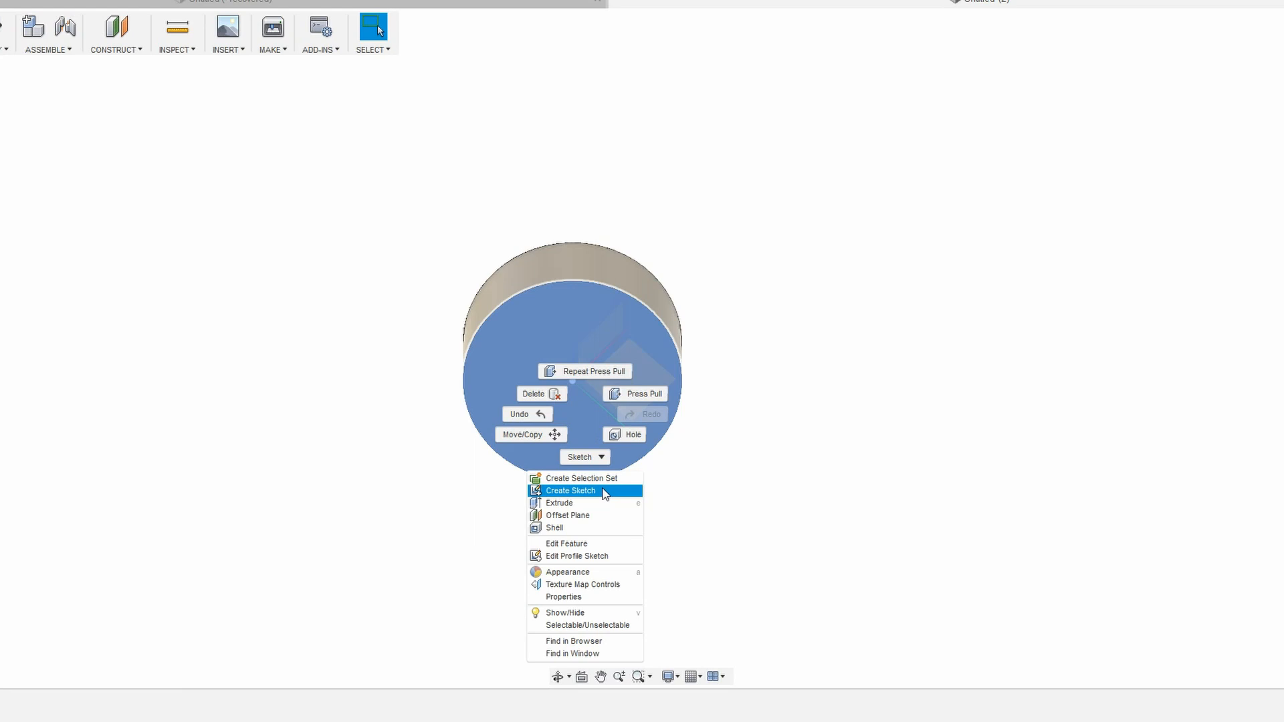
Step: Create a sketch on the cylinder's flat top face
{"action": "left_click", "coordinate": [571, 491]}
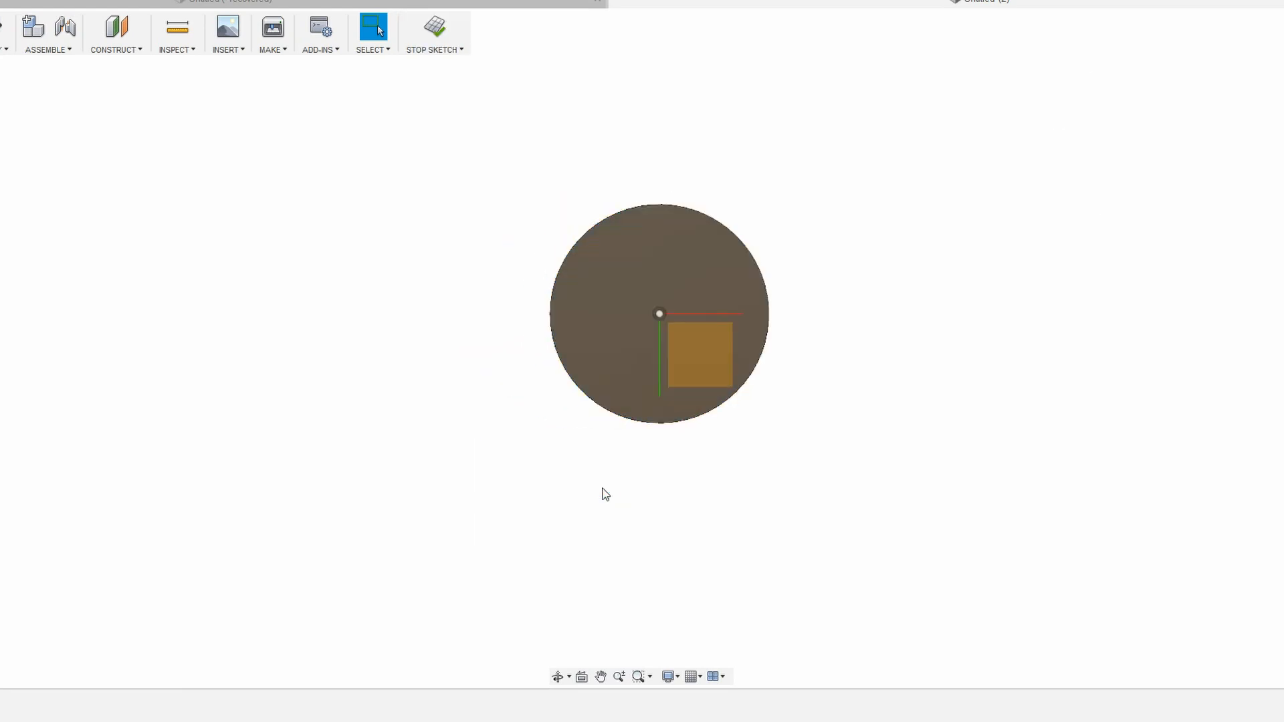
{"action": "mouse_move", "coordinate": [521, 320]}
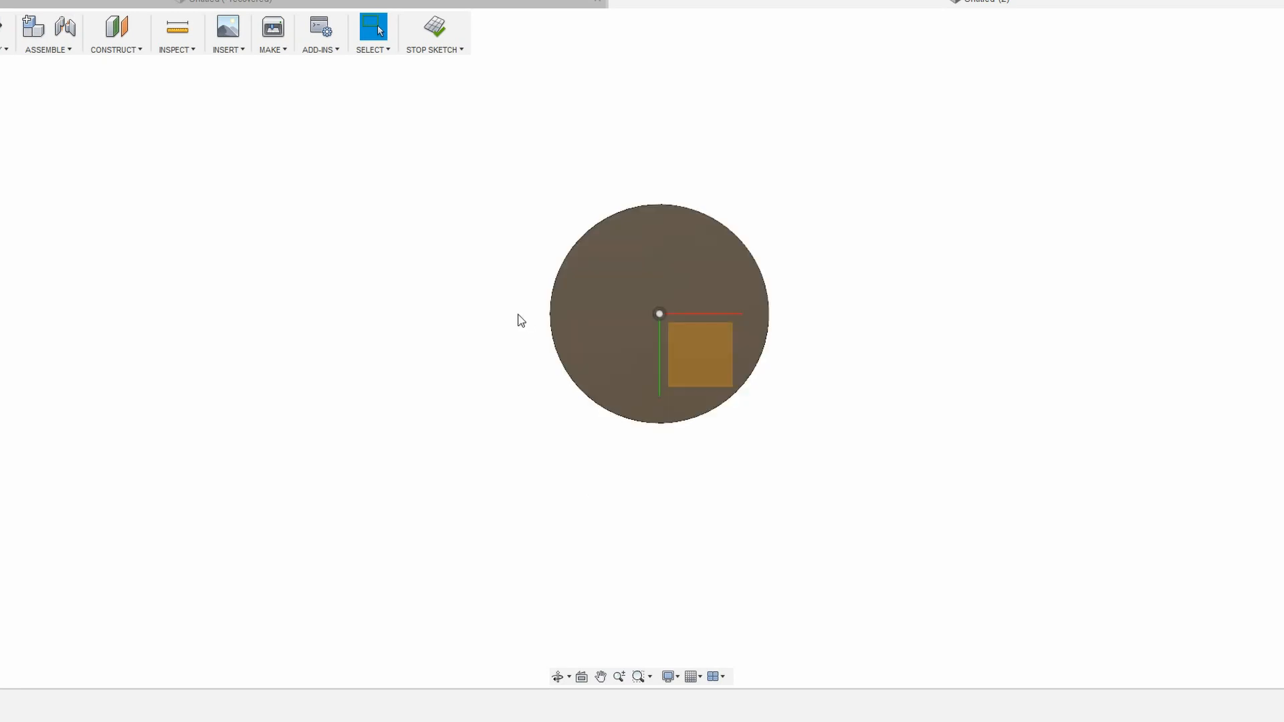
{"action": "mouse_move", "coordinate": [531, 309]}
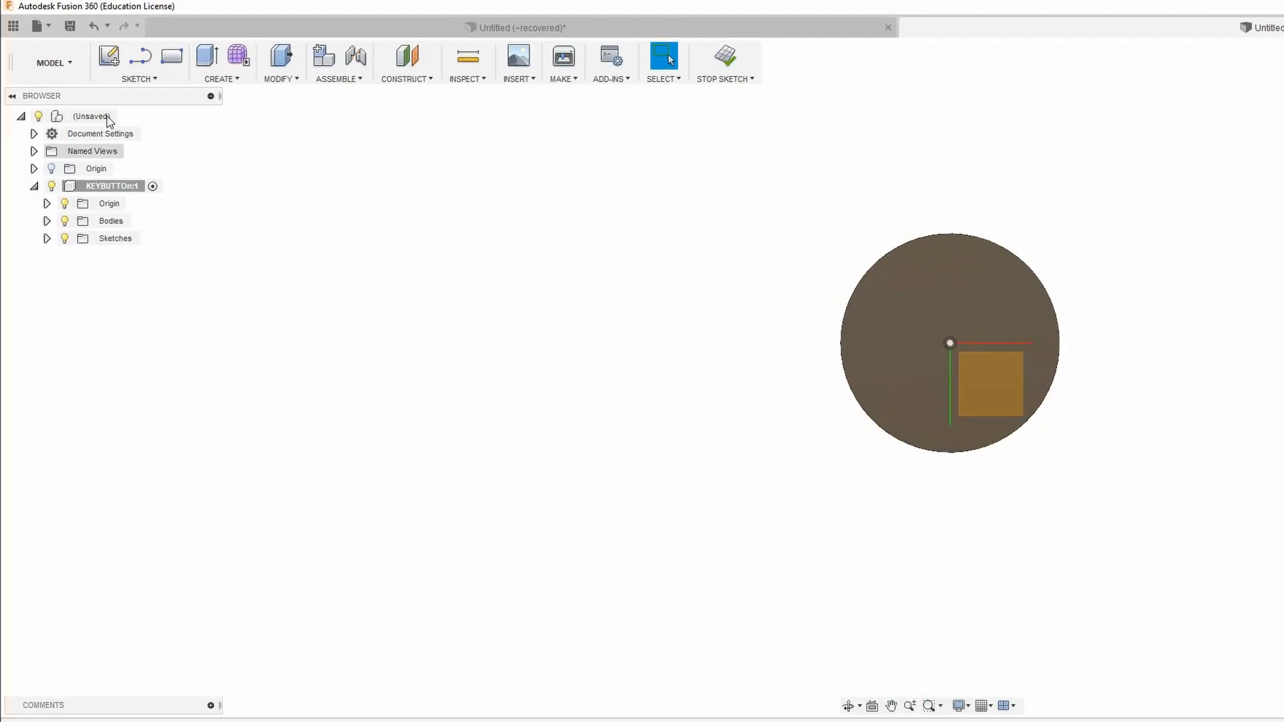
Step: Sketch a 15 by 1.5 mm rectangle across the circular top face
{"action": "left_click", "coordinate": [137, 79]}
{"action": "type", "text": "1.5"}
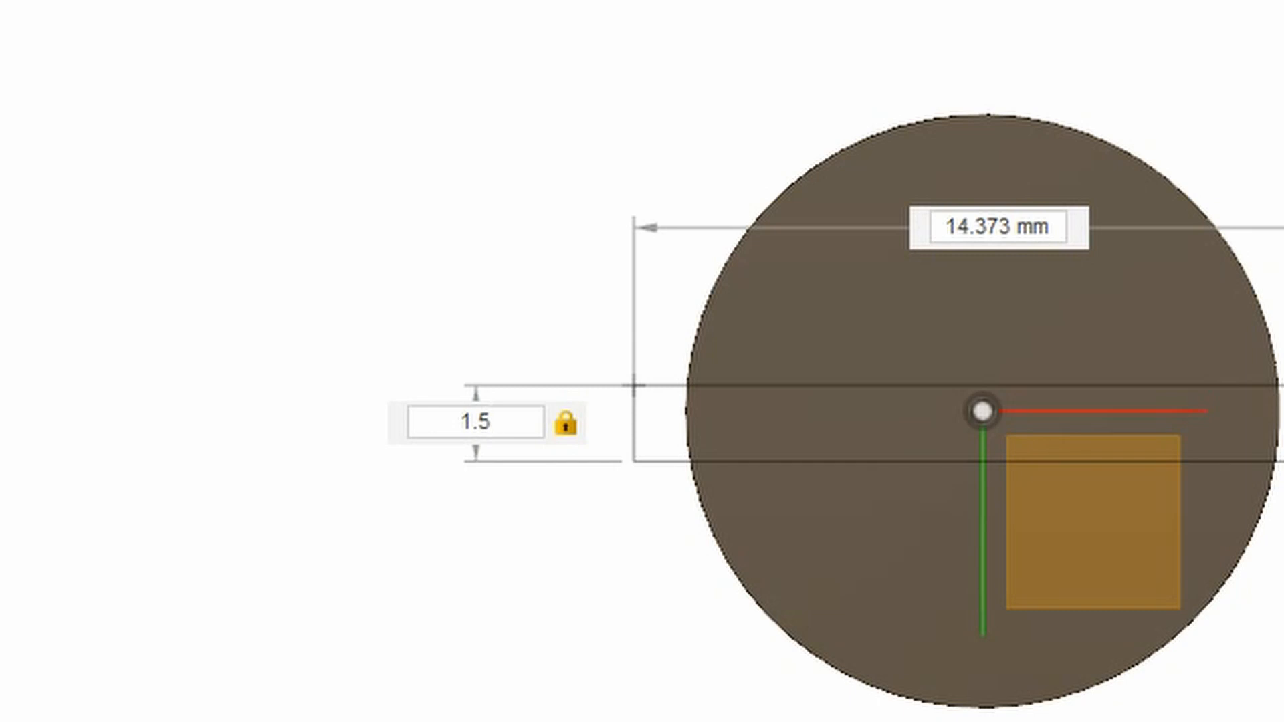
{"action": "left_click", "coordinate": [991, 227]}
{"action": "type", "text": "15"}
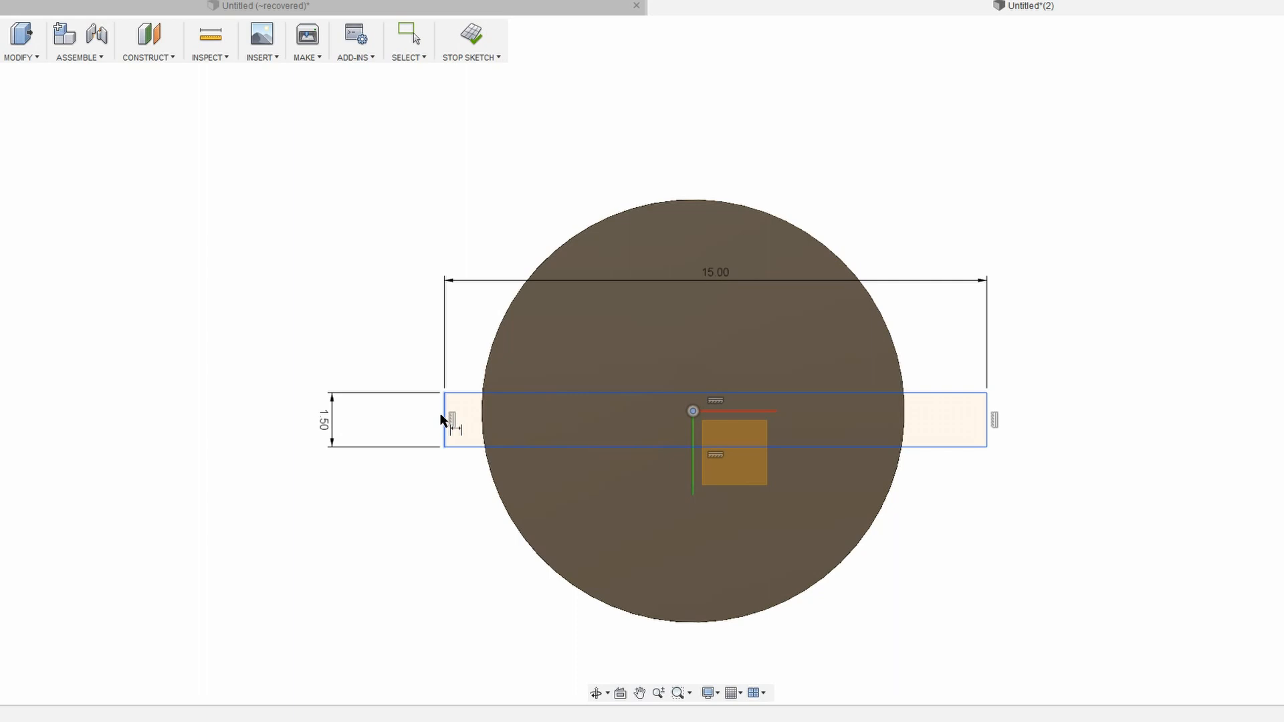
Step: Pick the rectangle's ends for a dimension from the circle's centre
{"action": "left_click", "coordinate": [409, 34]}
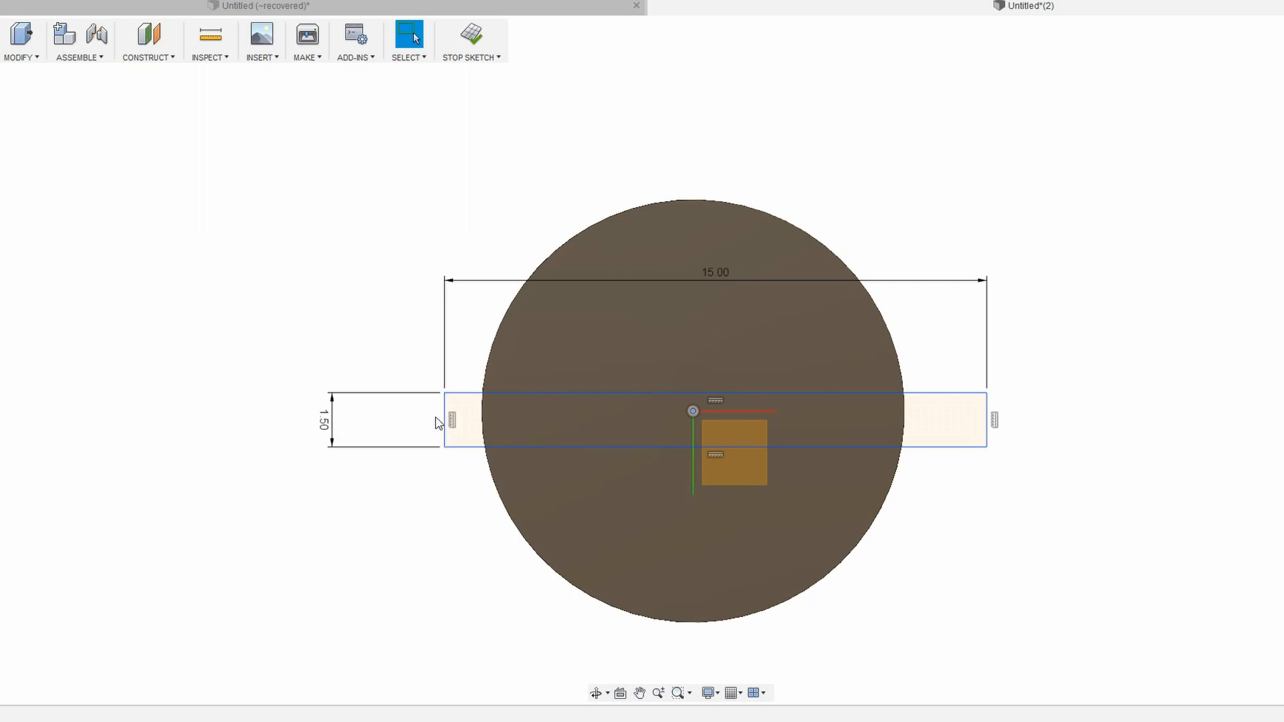
{"action": "mouse_move", "coordinate": [998, 417]}
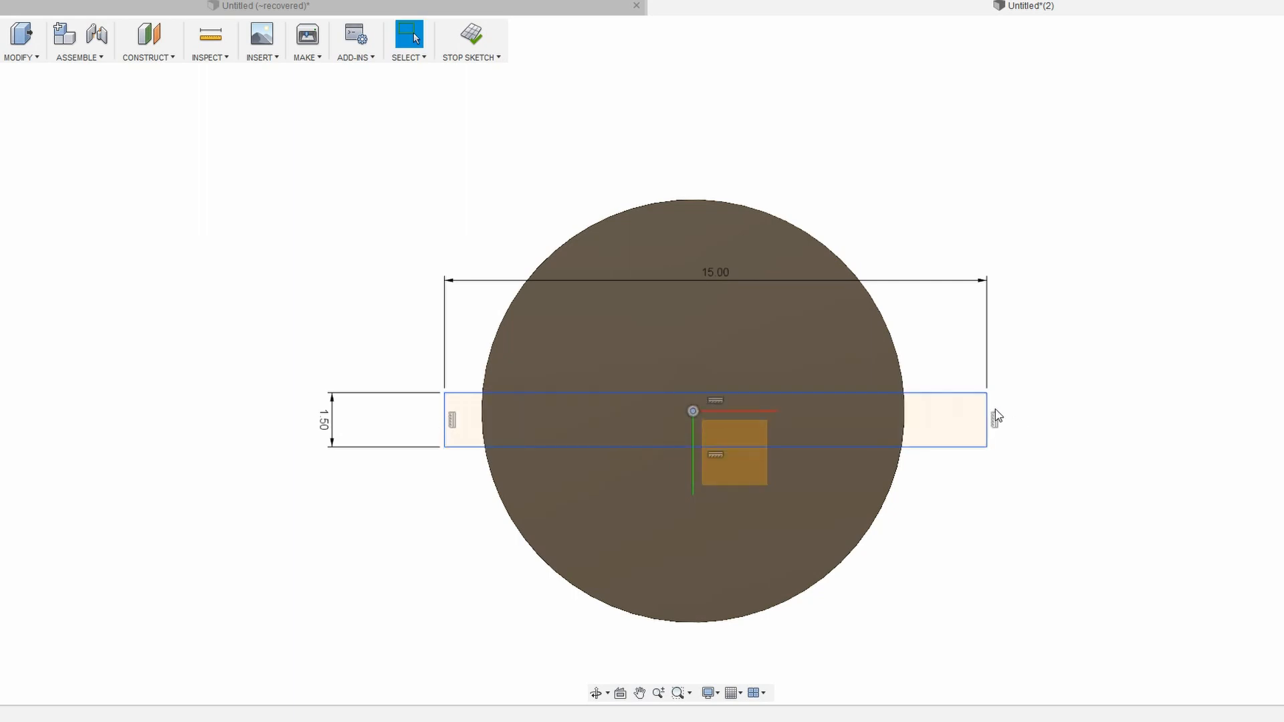
{"action": "left_click", "coordinate": [778, 432]}
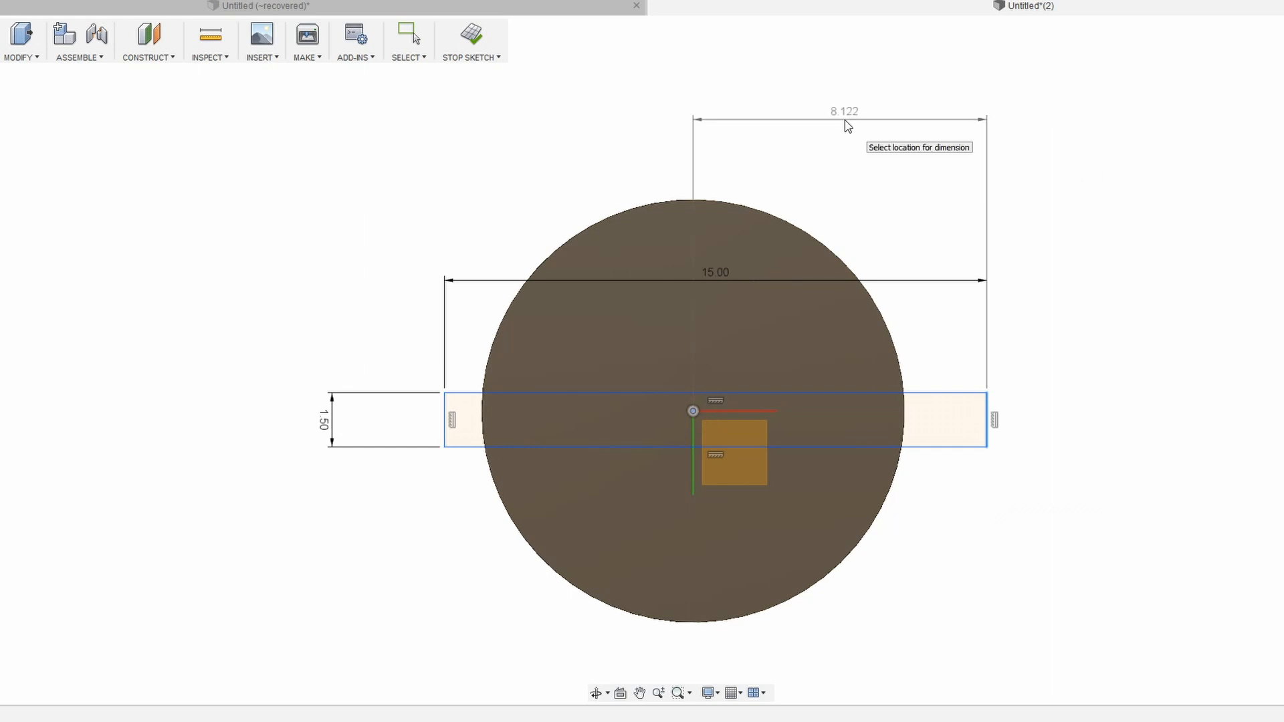
Step: Dimension the centre to the bar's end as 7 mm, then correct it to 7.5 mm
{"action": "left_click", "coordinate": [430, 432]}
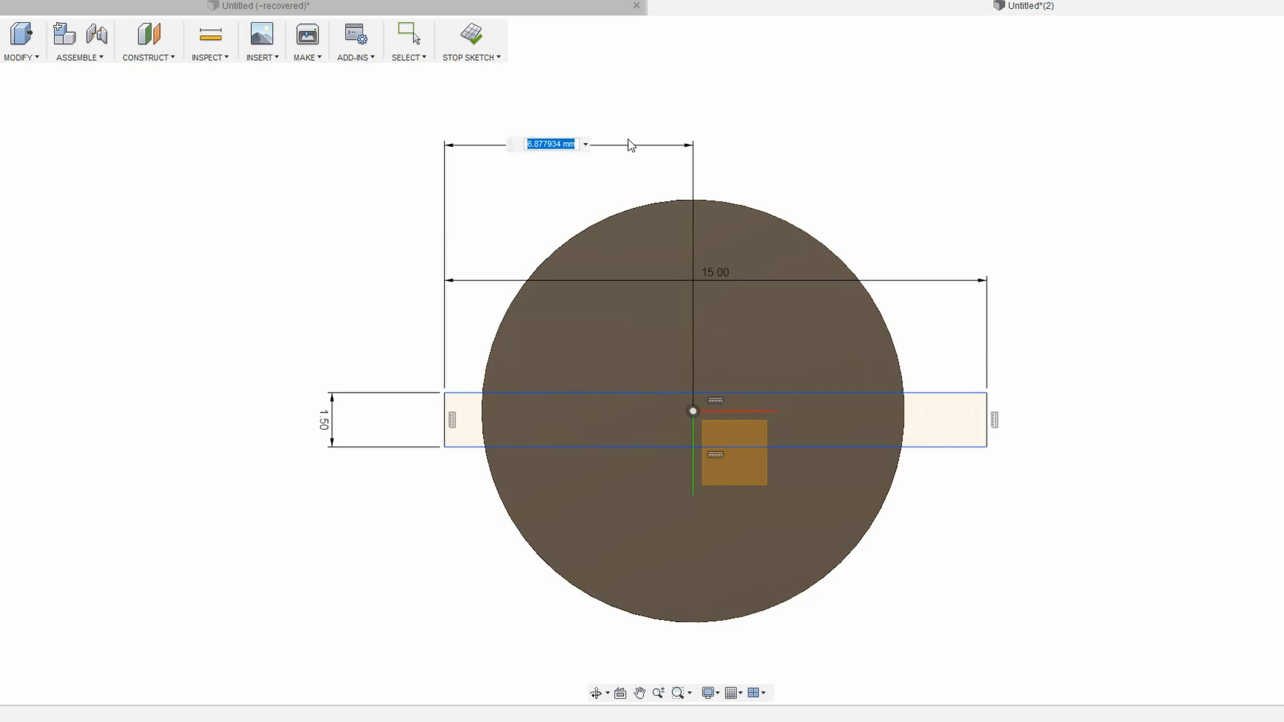
{"action": "type", "text": "7"}
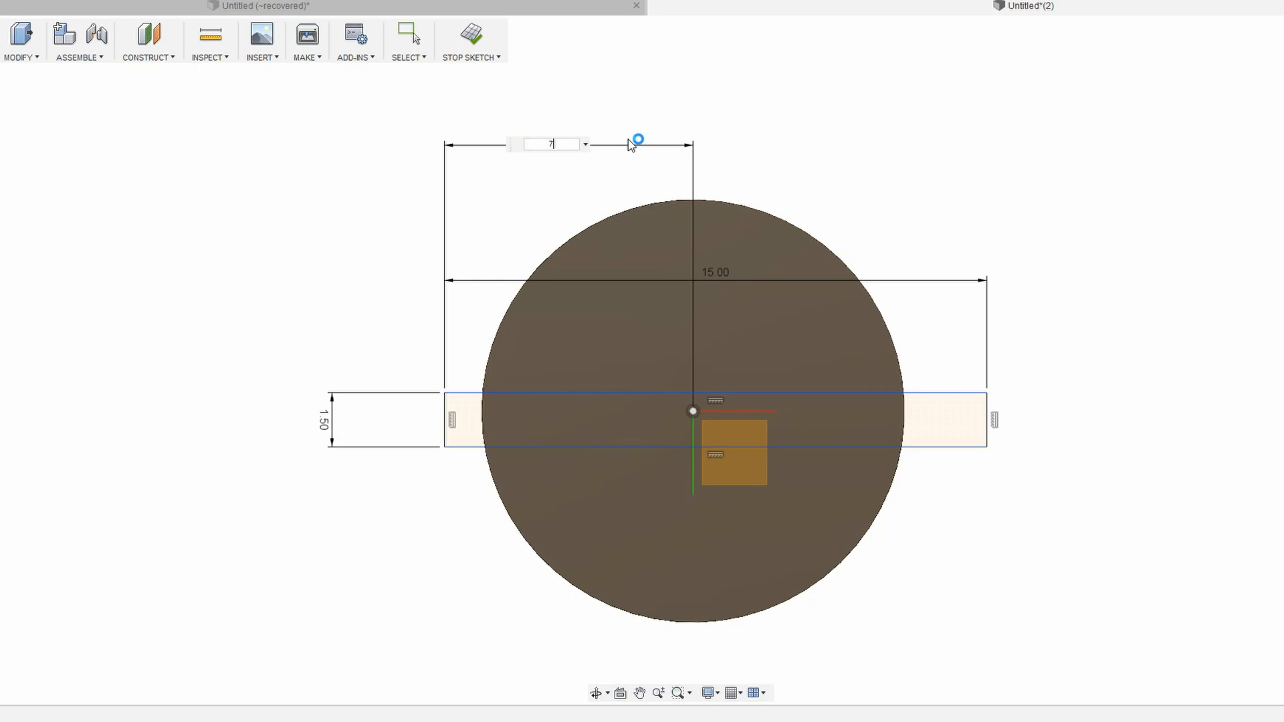
{"action": "key", "text": "enter"}
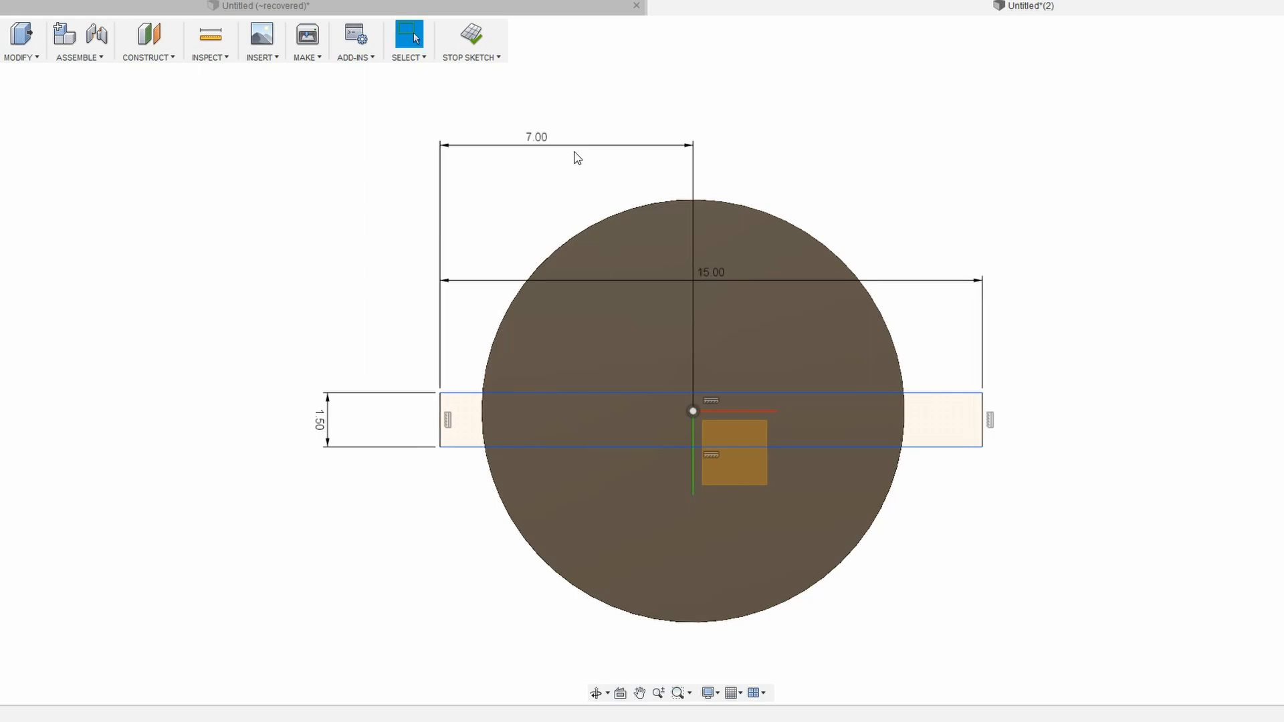
{"action": "double_click", "coordinate": [535, 136]}
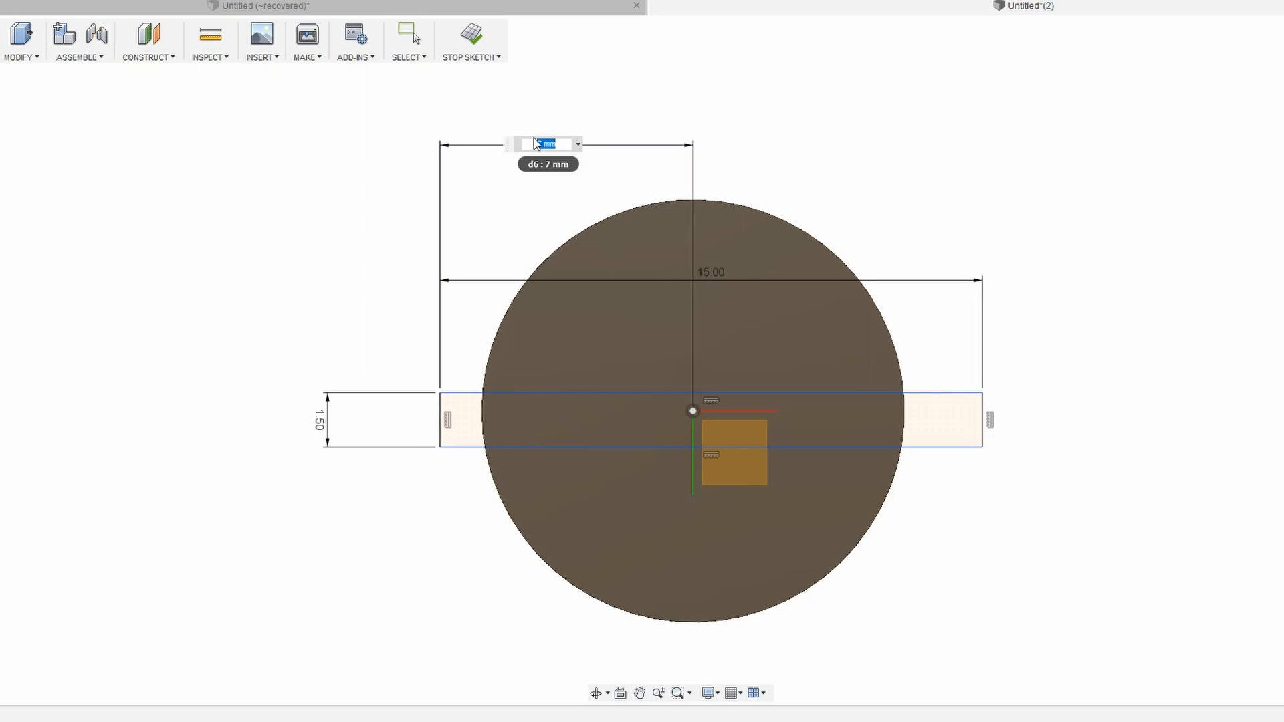
{"action": "type", "text": "7.5"}
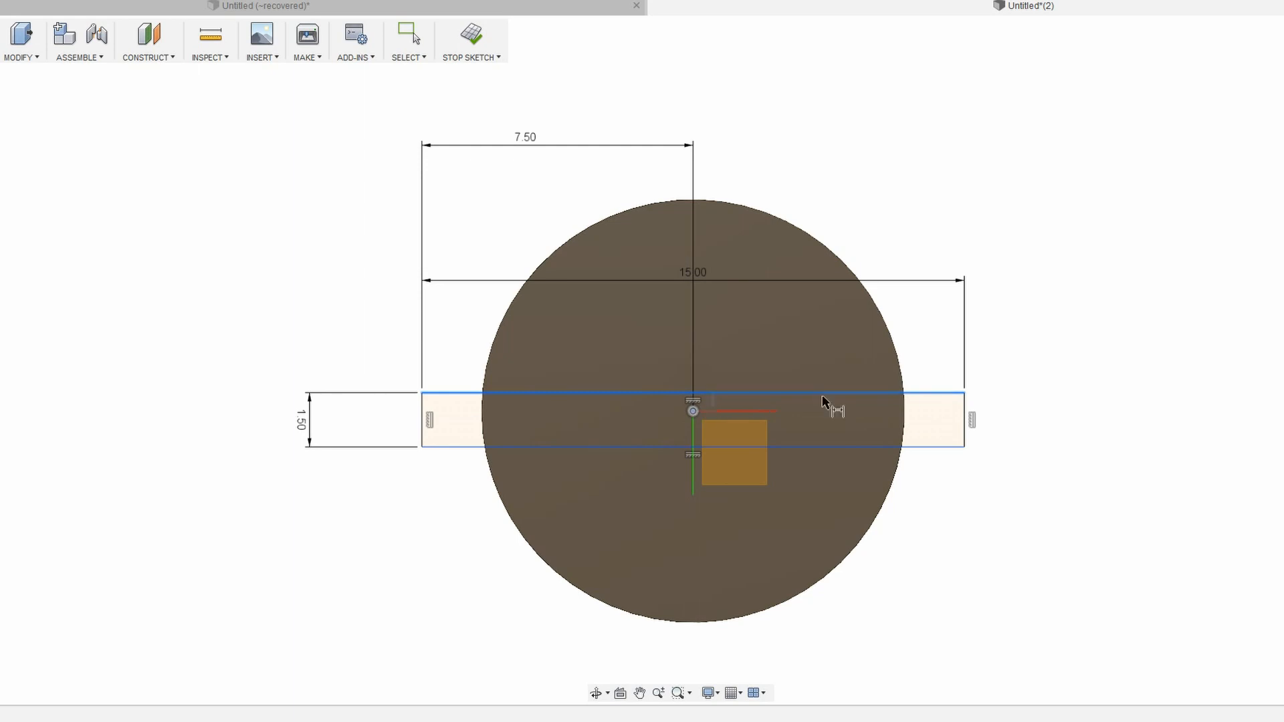
Step: Set a 0.67 mm offset from the centre to the bar's edge, then finish the sketch with Press Pull
{"action": "left_click", "coordinate": [833, 411]}
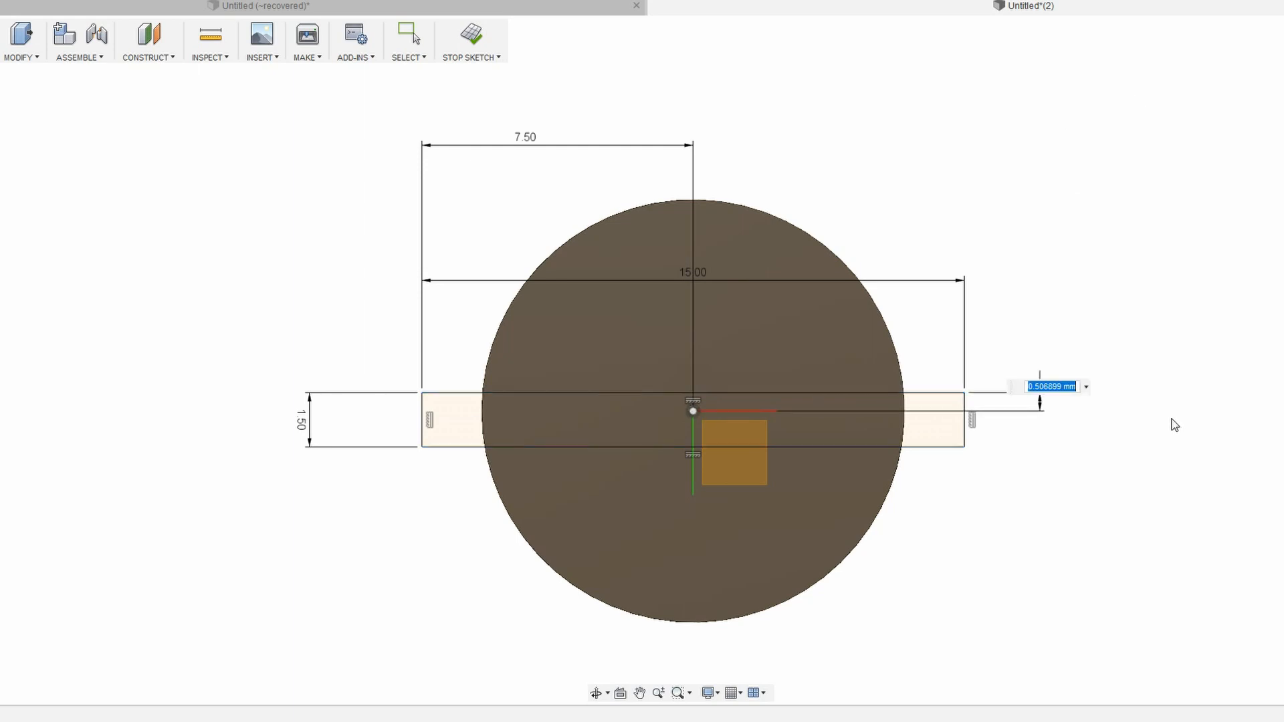
{"action": "type", "text": "0"}
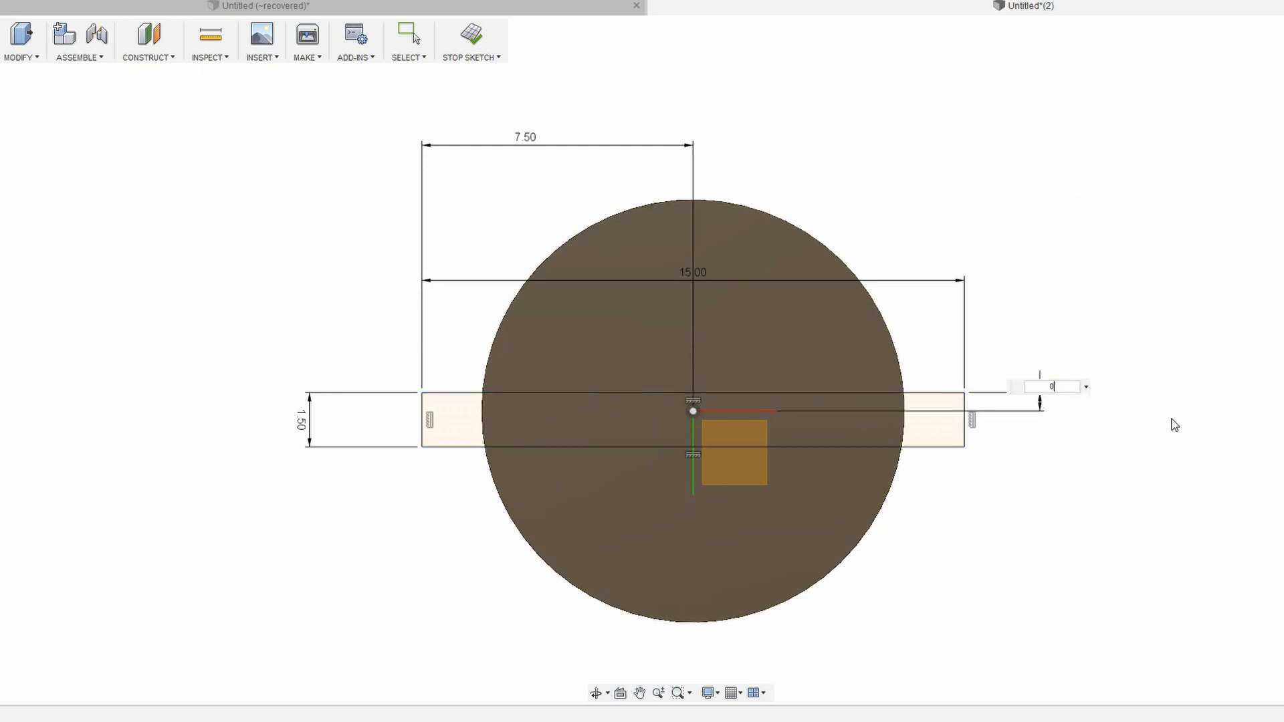
{"action": "type", "text": "0.67"}
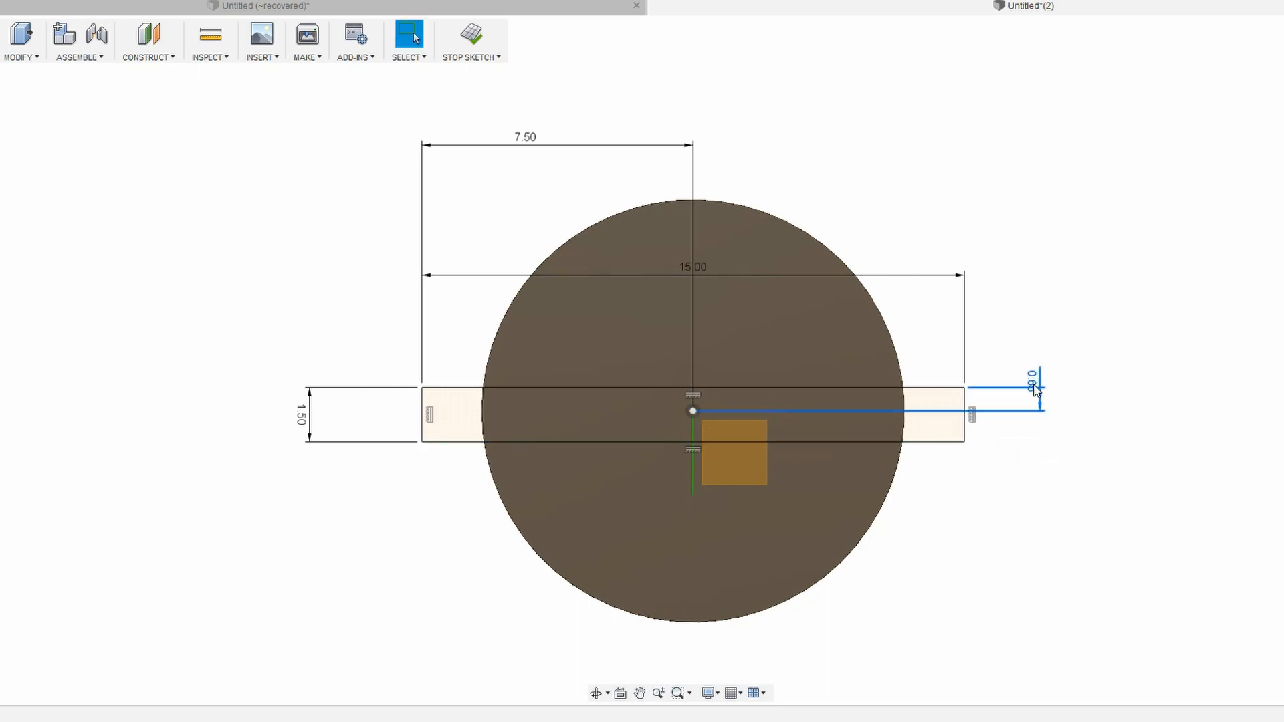
{"action": "left_click", "coordinate": [1035, 384]}
{"action": "type", "text": "0.75"}
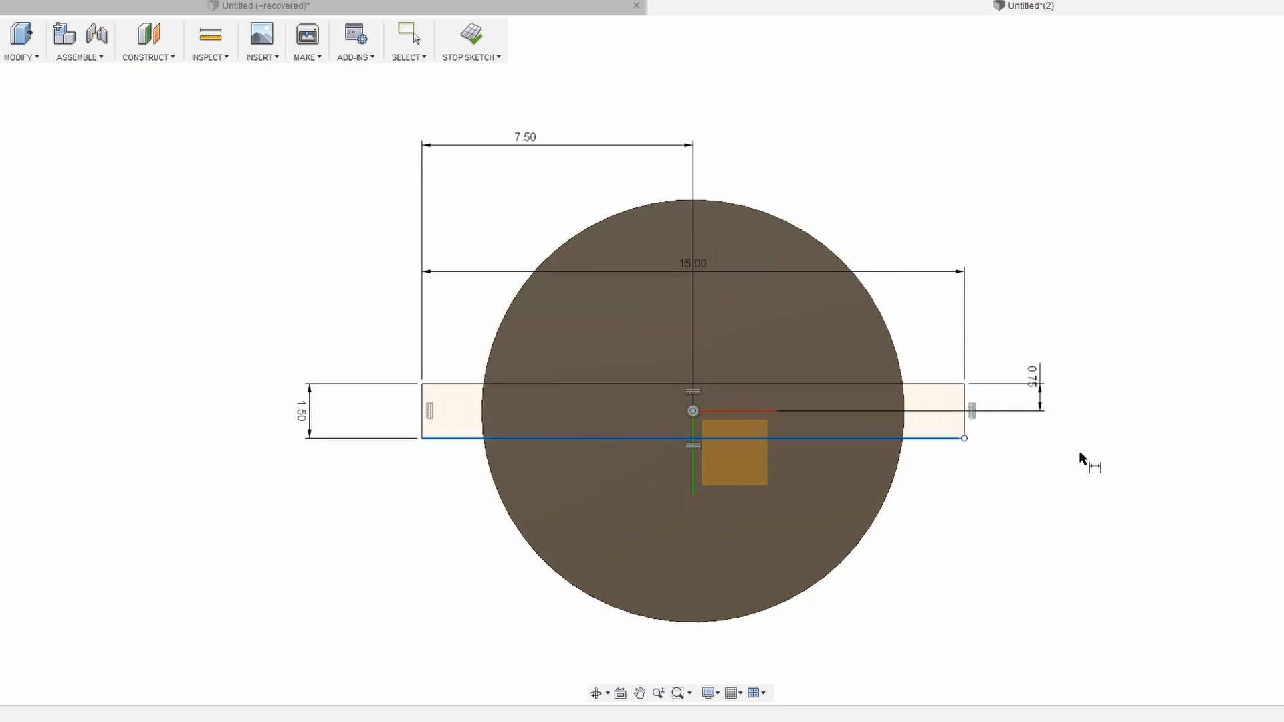
{"action": "left_click", "coordinate": [408, 35]}
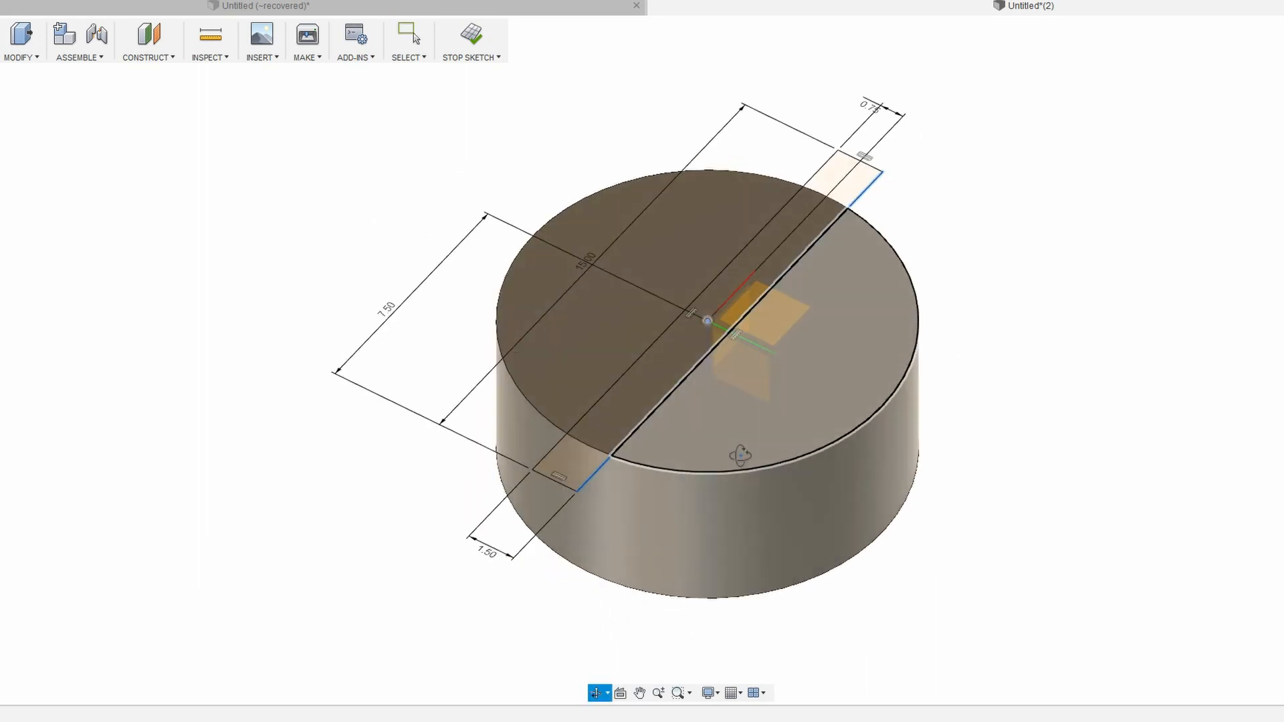
{"action": "key", "text": "q"}
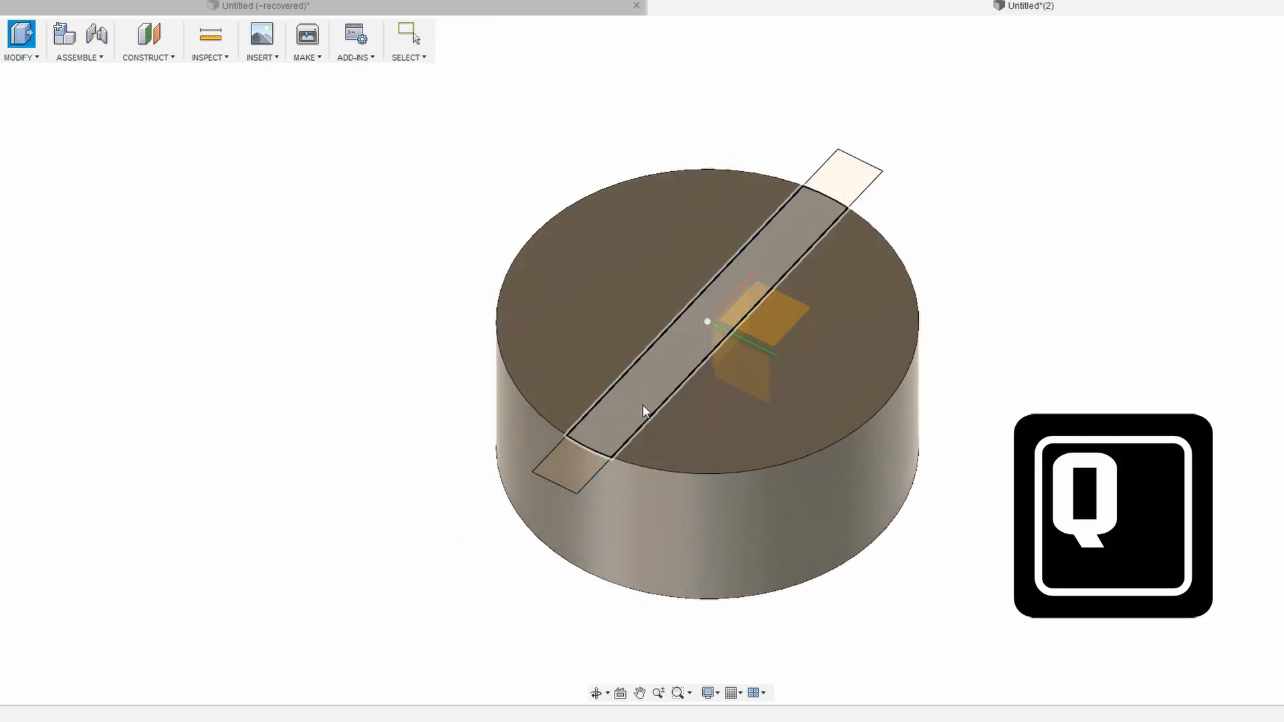
{"action": "mouse_move", "coordinate": [724, 423]}
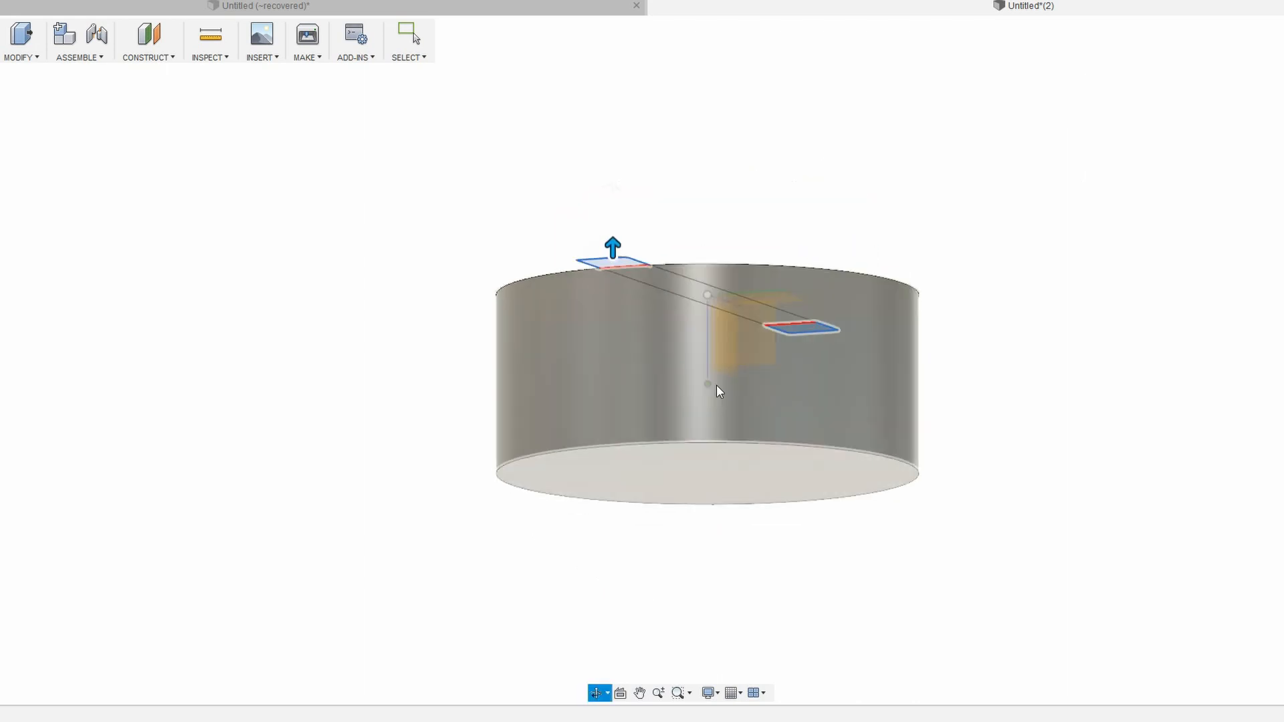
Step: Extrude the bar ends into tabs around the disc's rim, then pick its bottom face
{"action": "left_click", "coordinate": [611, 247]}
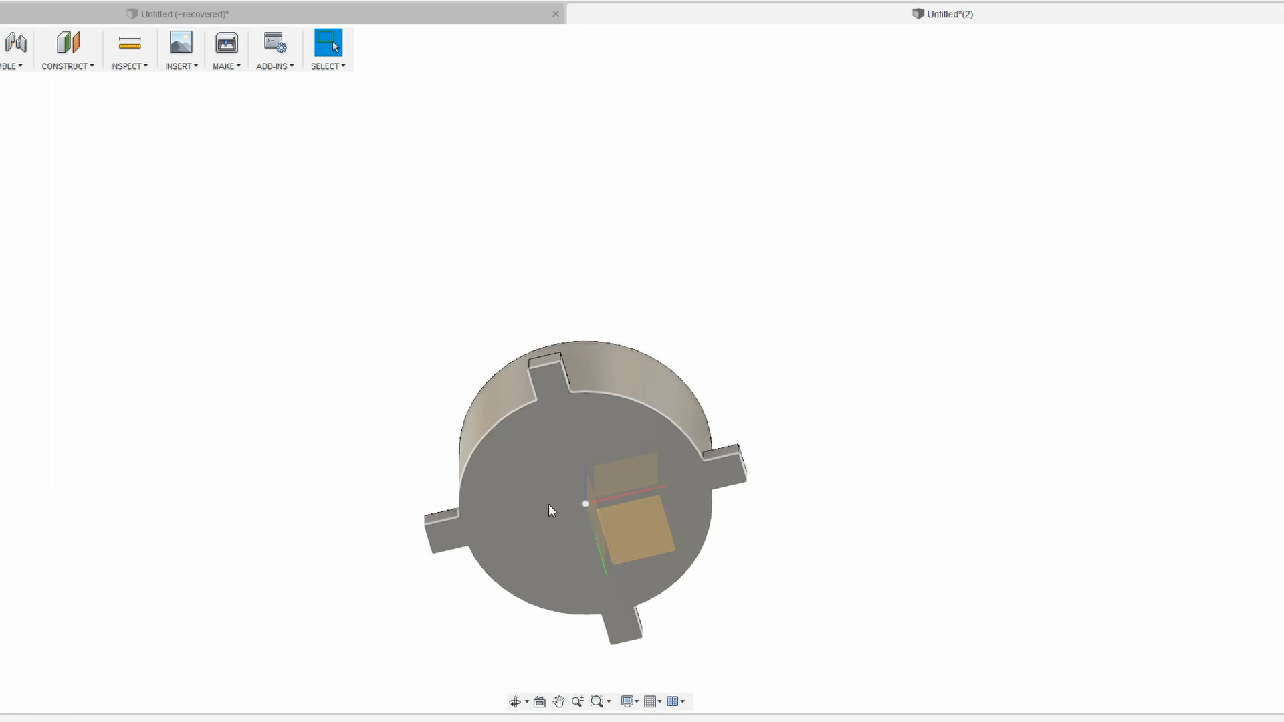
{"action": "right_click", "coordinate": [548, 509]}
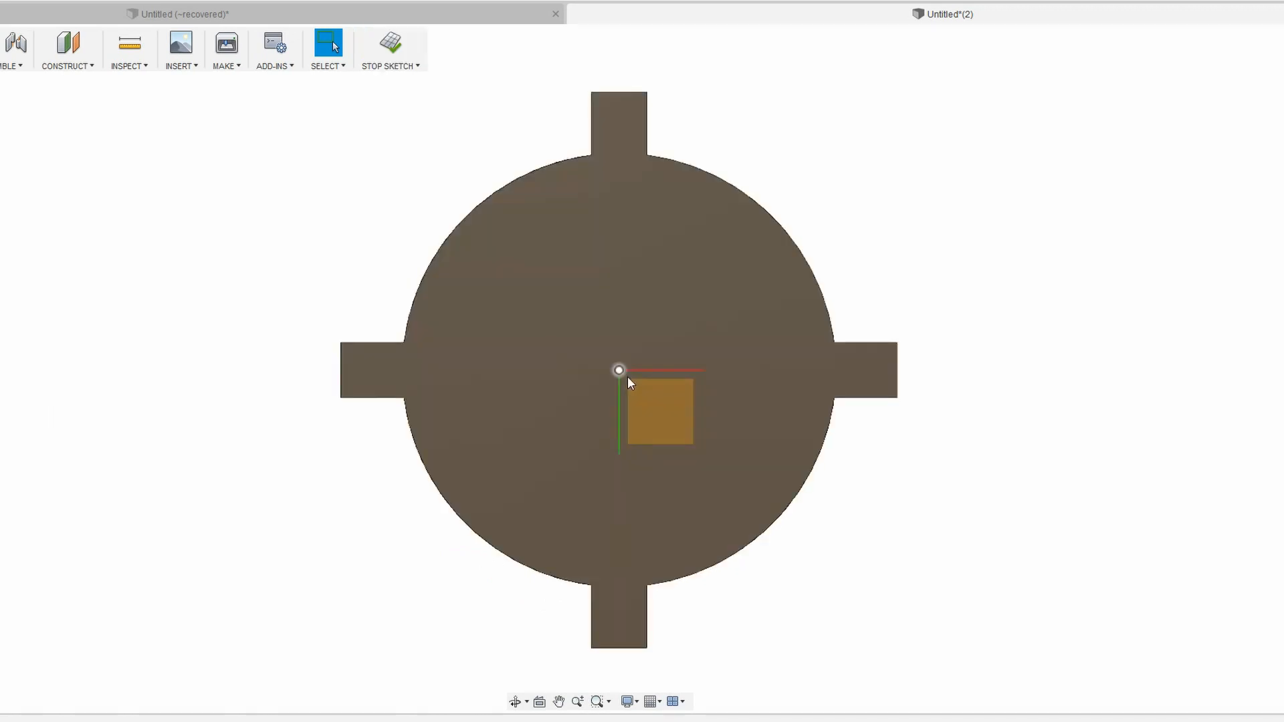
{"action": "mouse_move", "coordinate": [117, 149]}
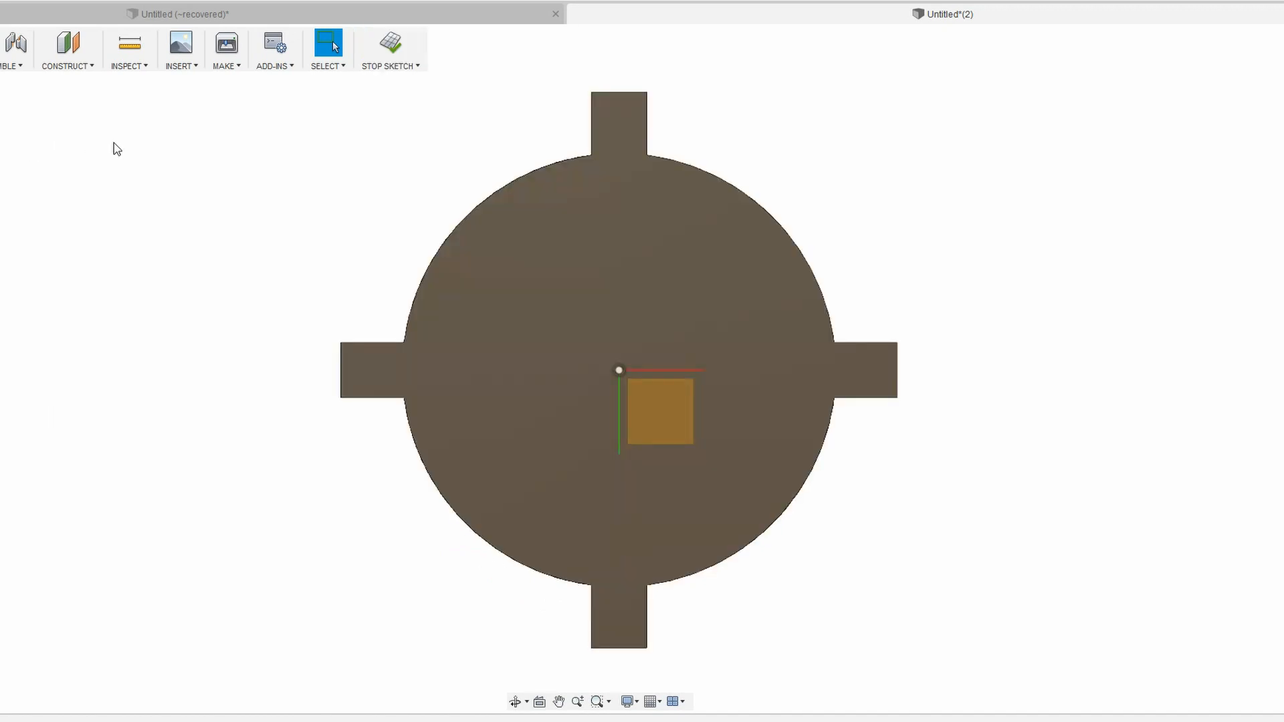
Step: Draw a centre-diameter circle at the origin of the bottom face
{"action": "key", "text": "c"}
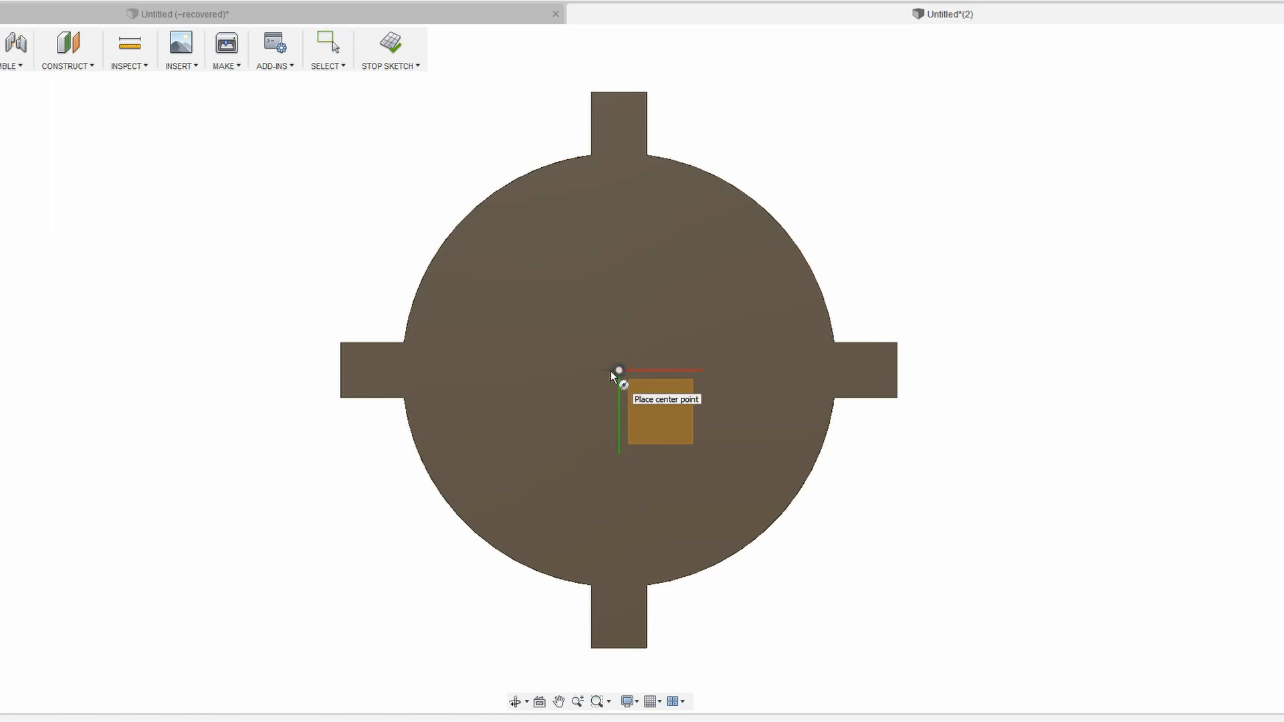
{"action": "left_click", "coordinate": [619, 371]}
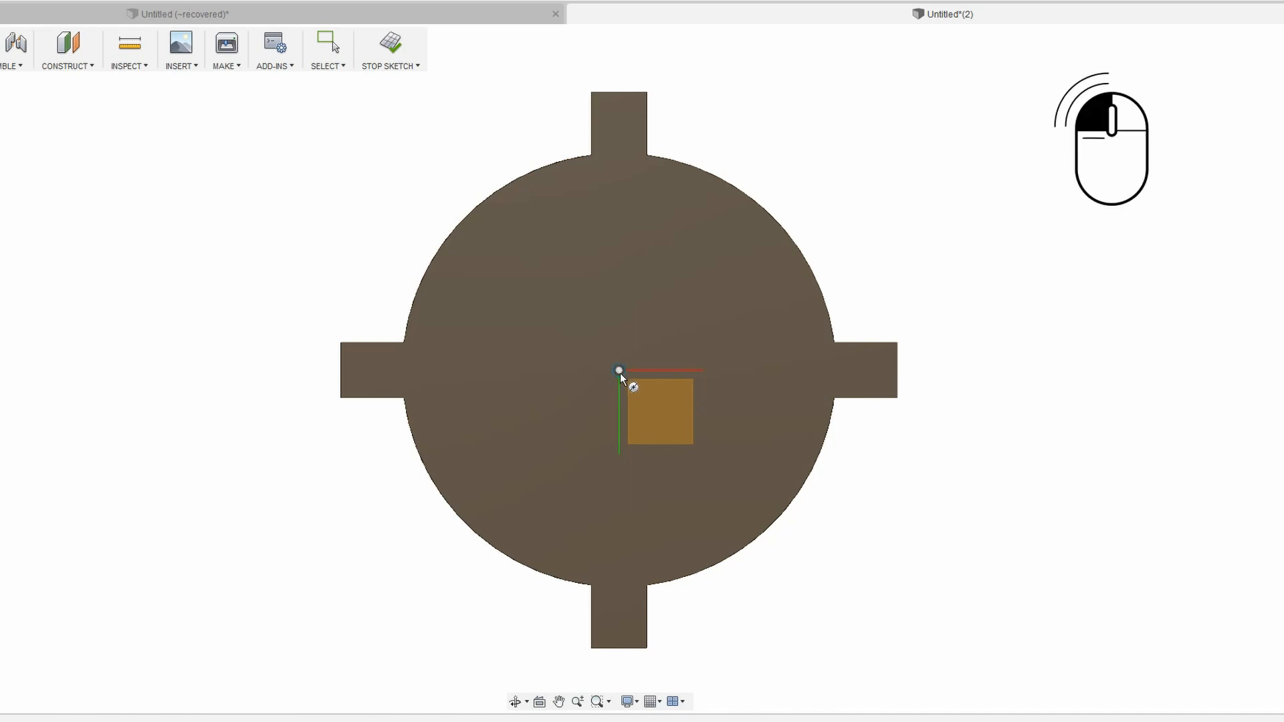
{"action": "left_click_drag", "start_coordinate": [619, 371], "coordinate": [700, 498]}
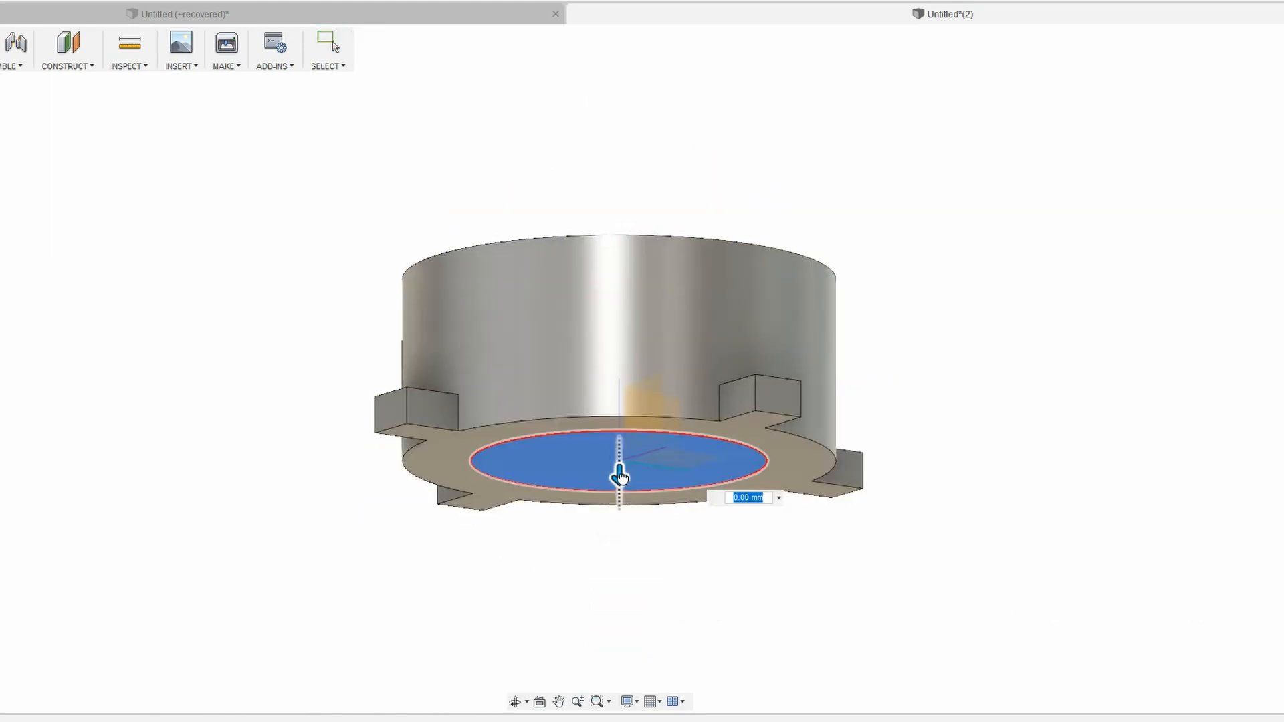
Step: Extrude the bottom circle profile -7.50 mm, setting the operation to join it with the button body
{"action": "left_click_drag", "start_coordinate": [620, 468], "coordinate": [619, 491]}
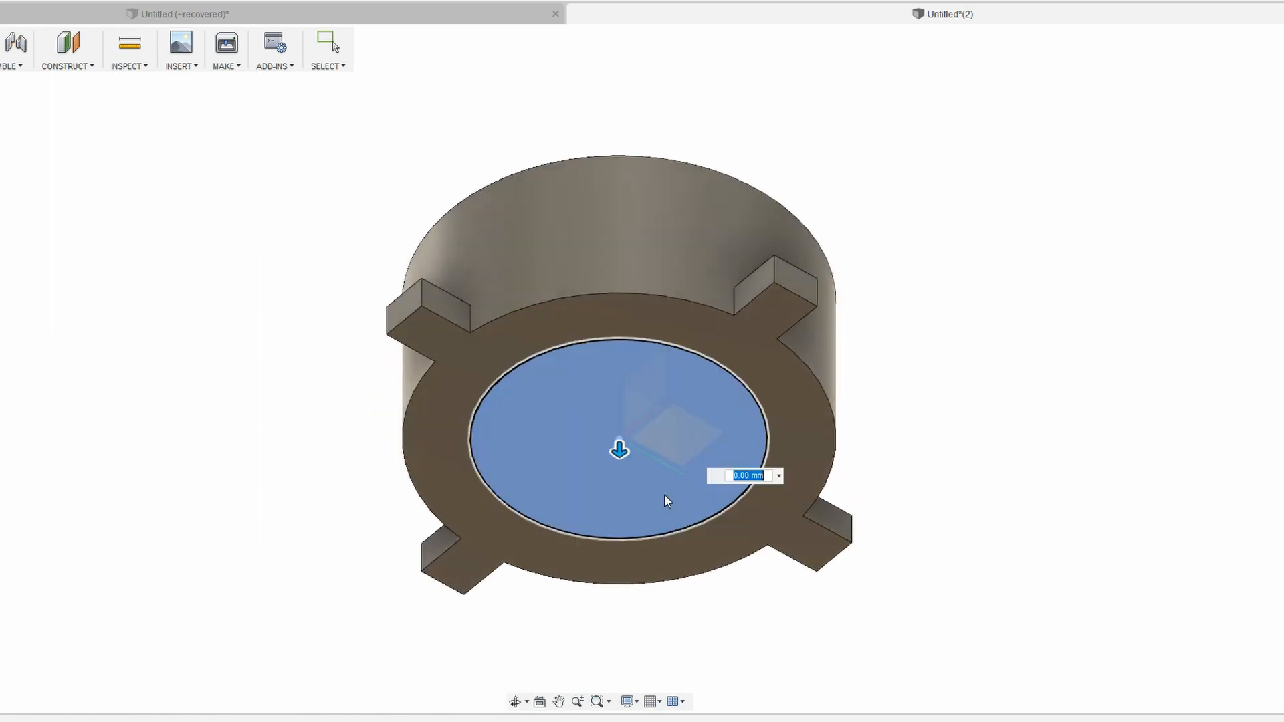
{"action": "left_click_drag", "start_coordinate": [619, 451], "coordinate": [622, 475]}
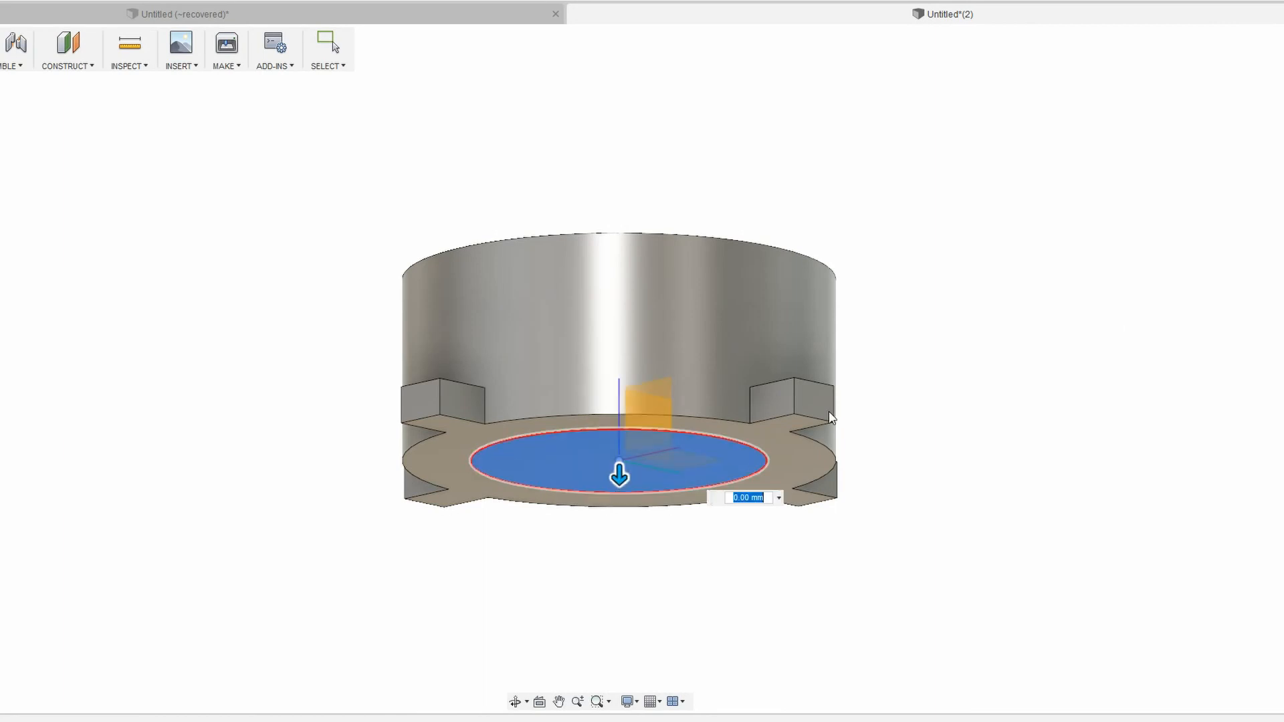
{"action": "left_click_drag", "start_coordinate": [618, 474], "coordinate": [559, 410]}
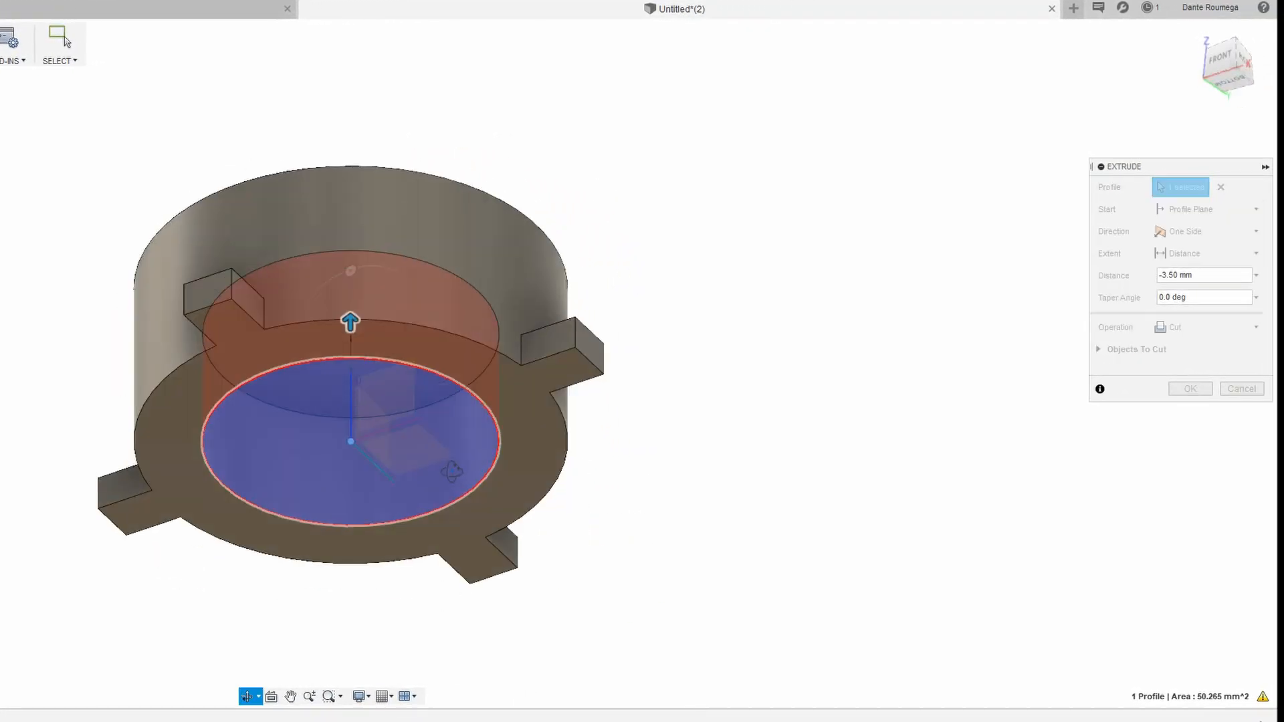
{"action": "left_click_drag", "start_coordinate": [349, 320], "coordinate": [349, 172]}
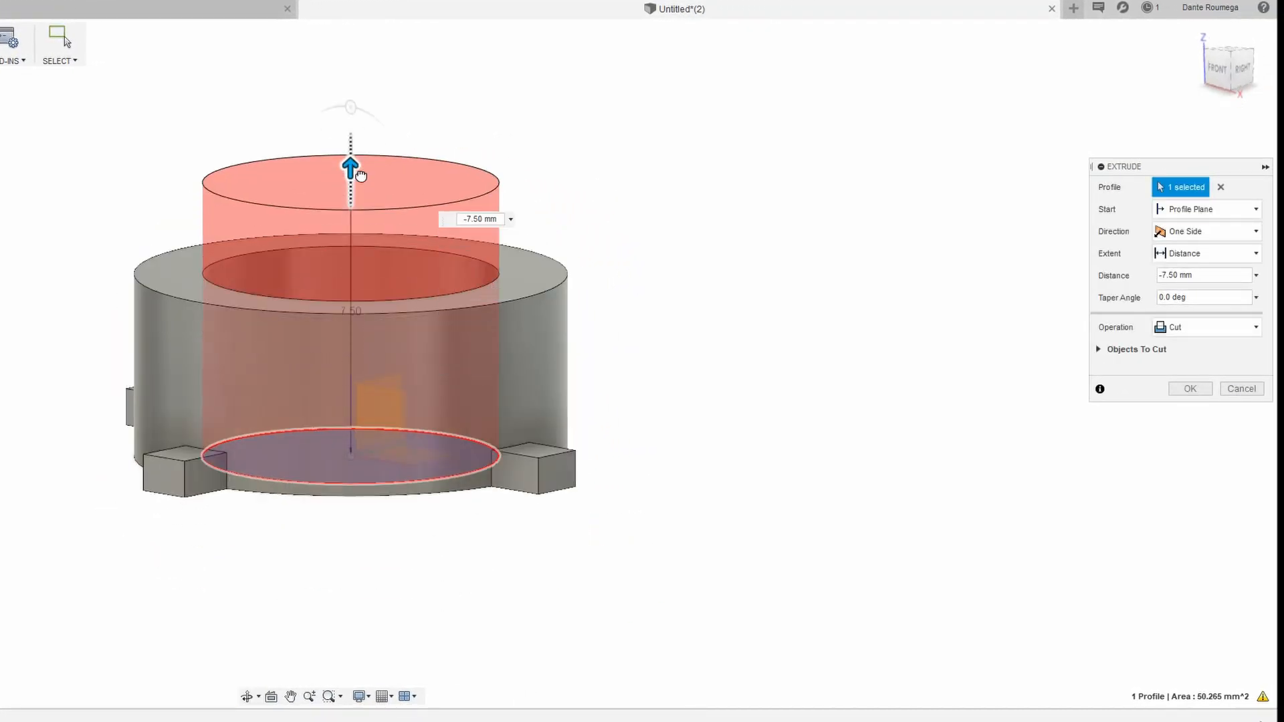
{"action": "left_click", "coordinate": [1204, 326]}
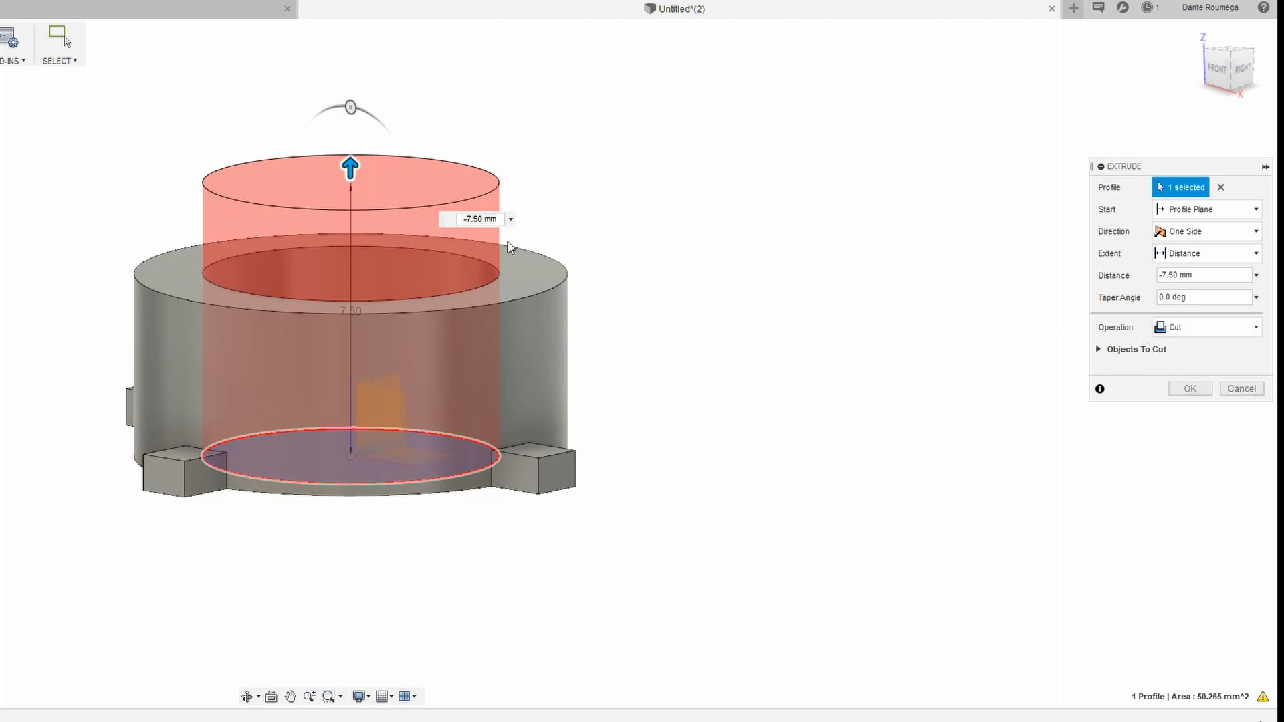
{"action": "left_click", "coordinate": [1205, 326]}
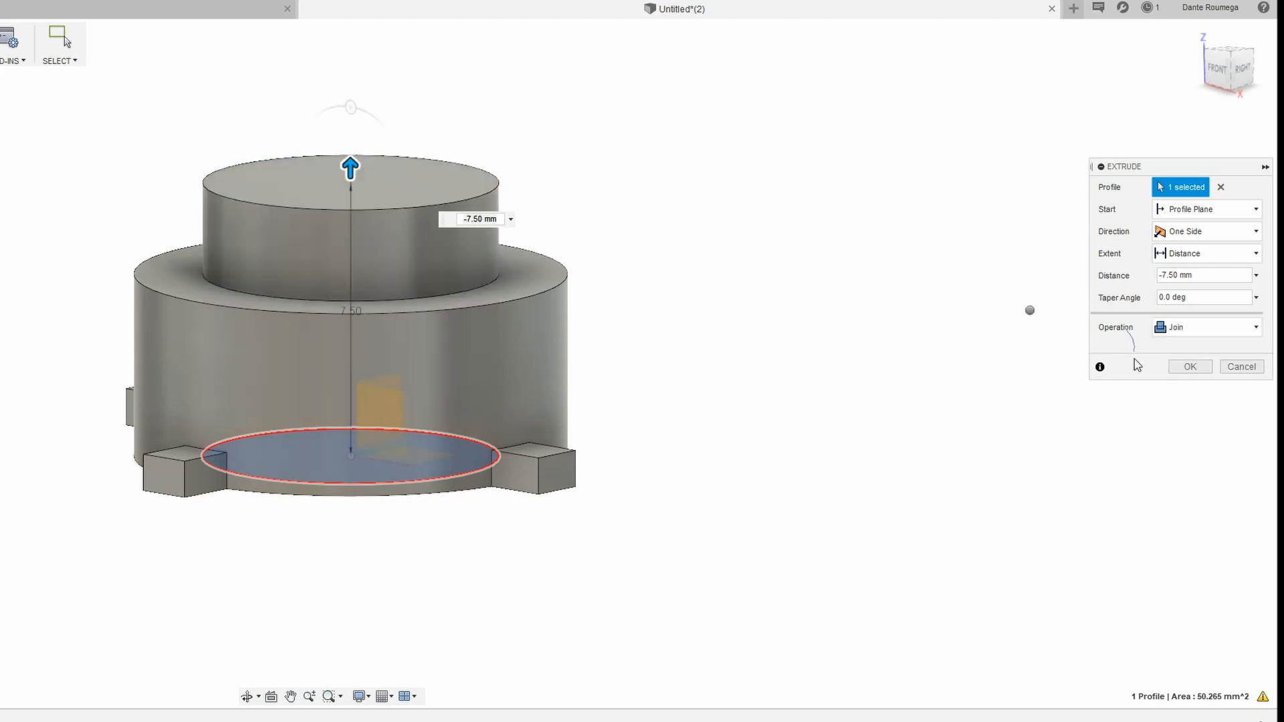
{"action": "left_click", "coordinate": [1207, 327]}
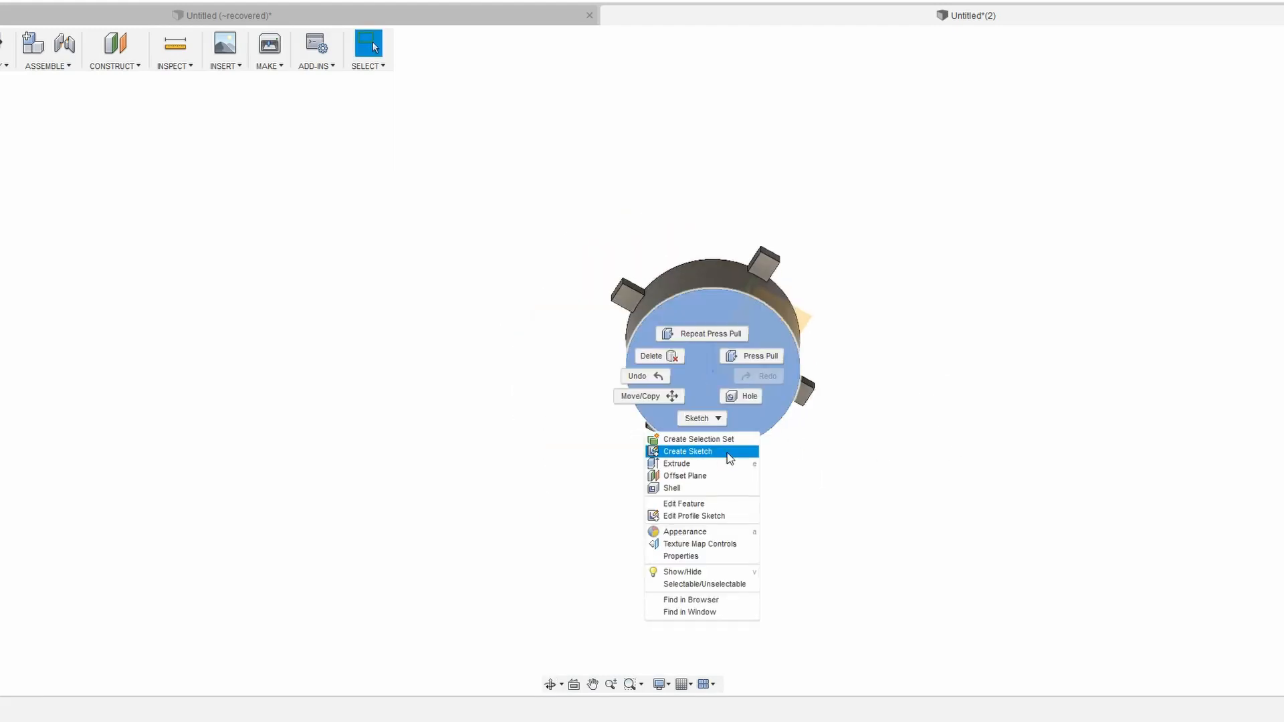
Step: Start a new sketch on the button's flat face for the arch-shaped pocket
{"action": "left_click", "coordinate": [688, 451]}
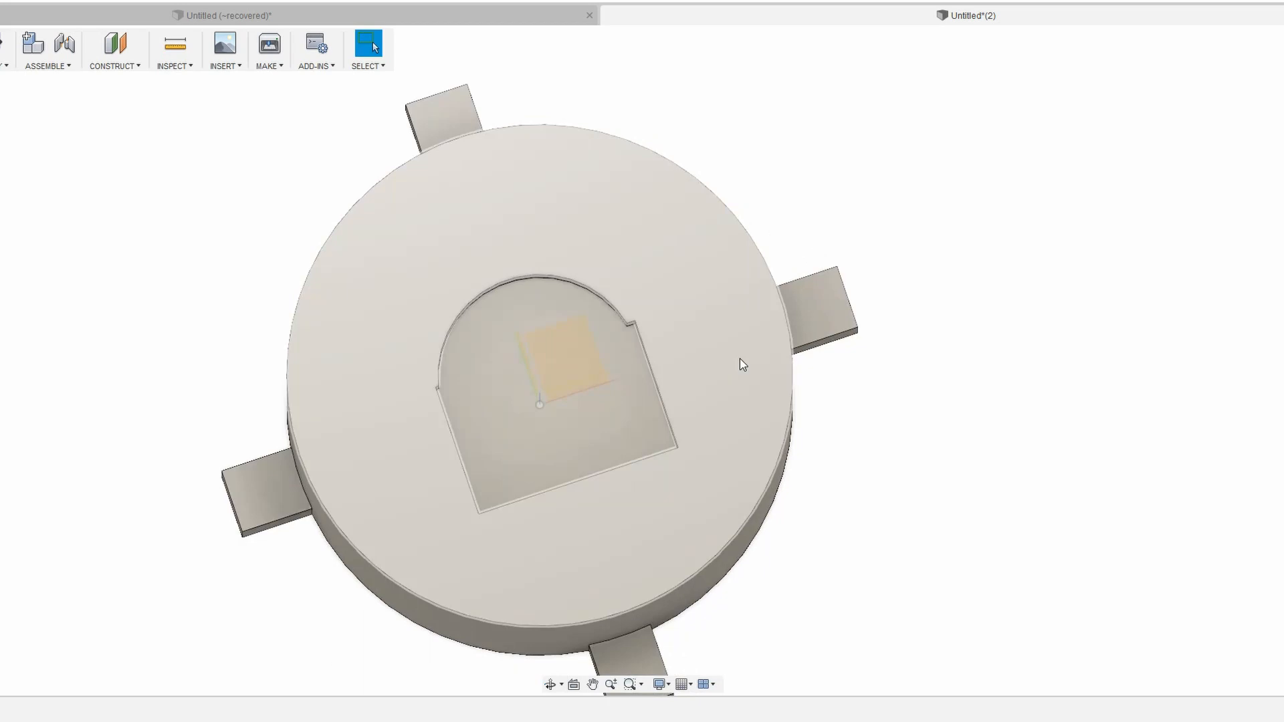
{"action": "mouse_move", "coordinate": [722, 430]}
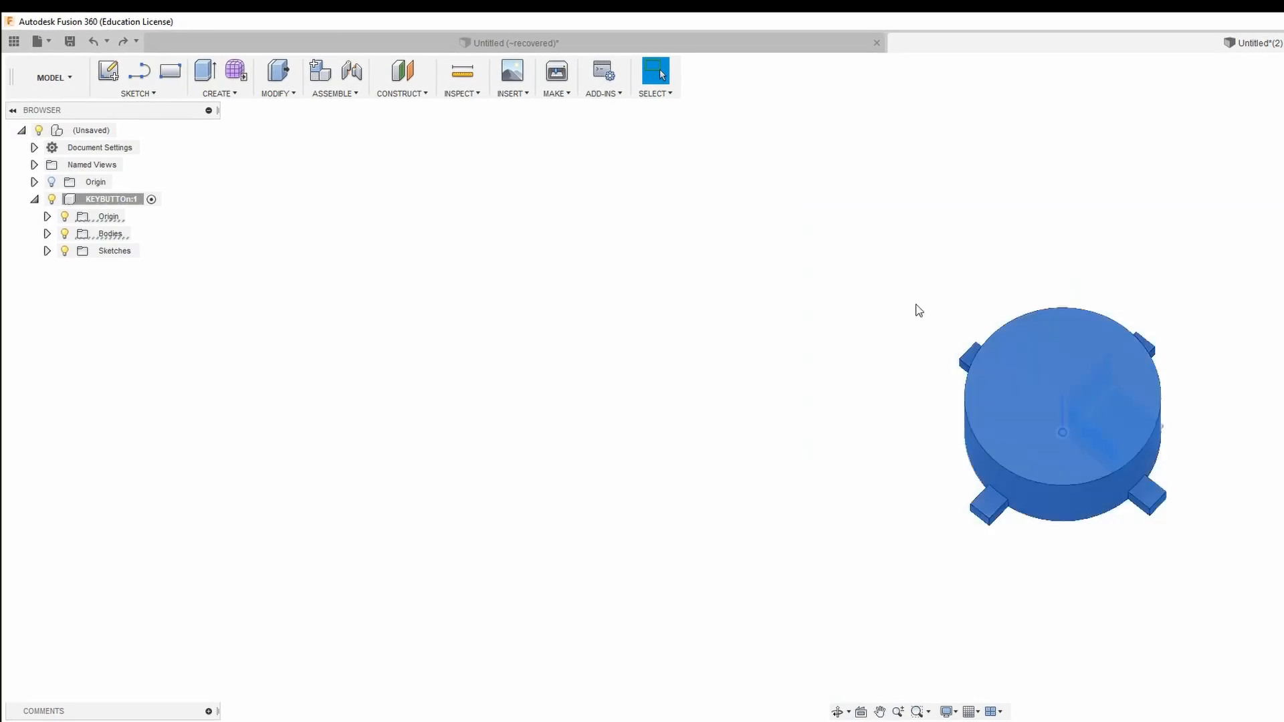
Step: Export the button body via 3D Print with high refinement, without sending it to a print utility
{"action": "left_click", "coordinate": [38, 41]}
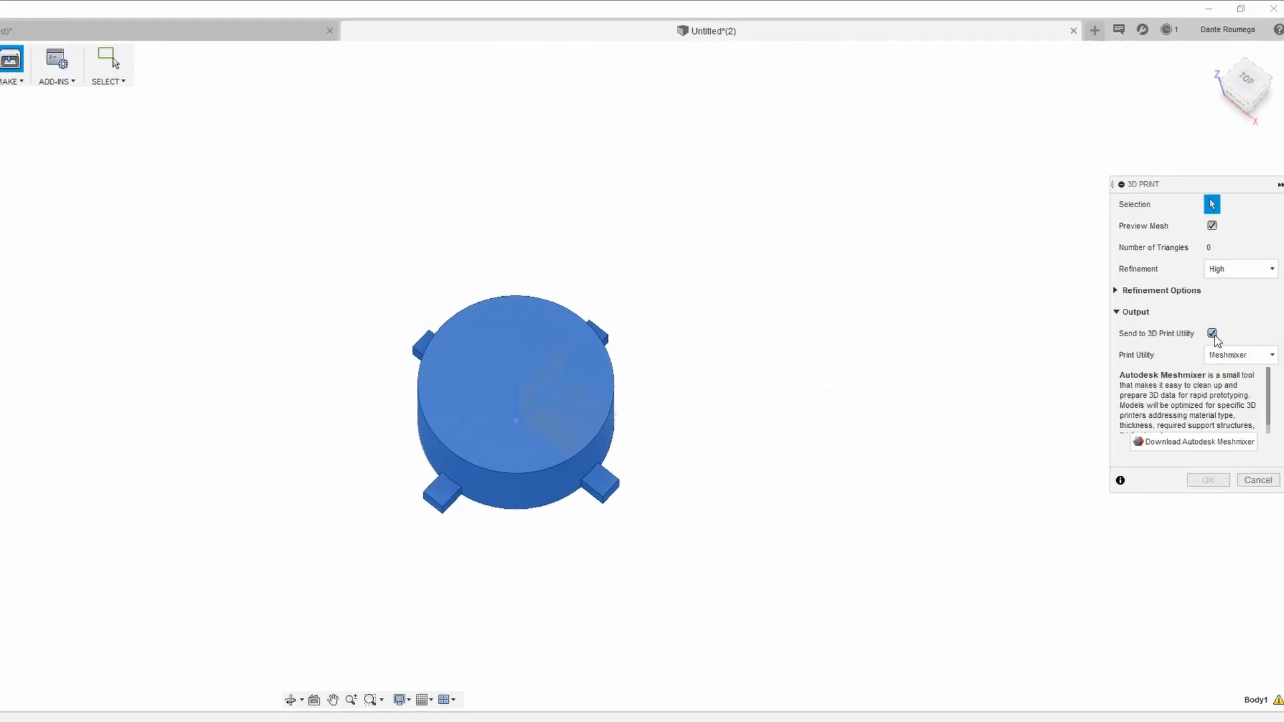
{"action": "left_click", "coordinate": [1212, 333]}
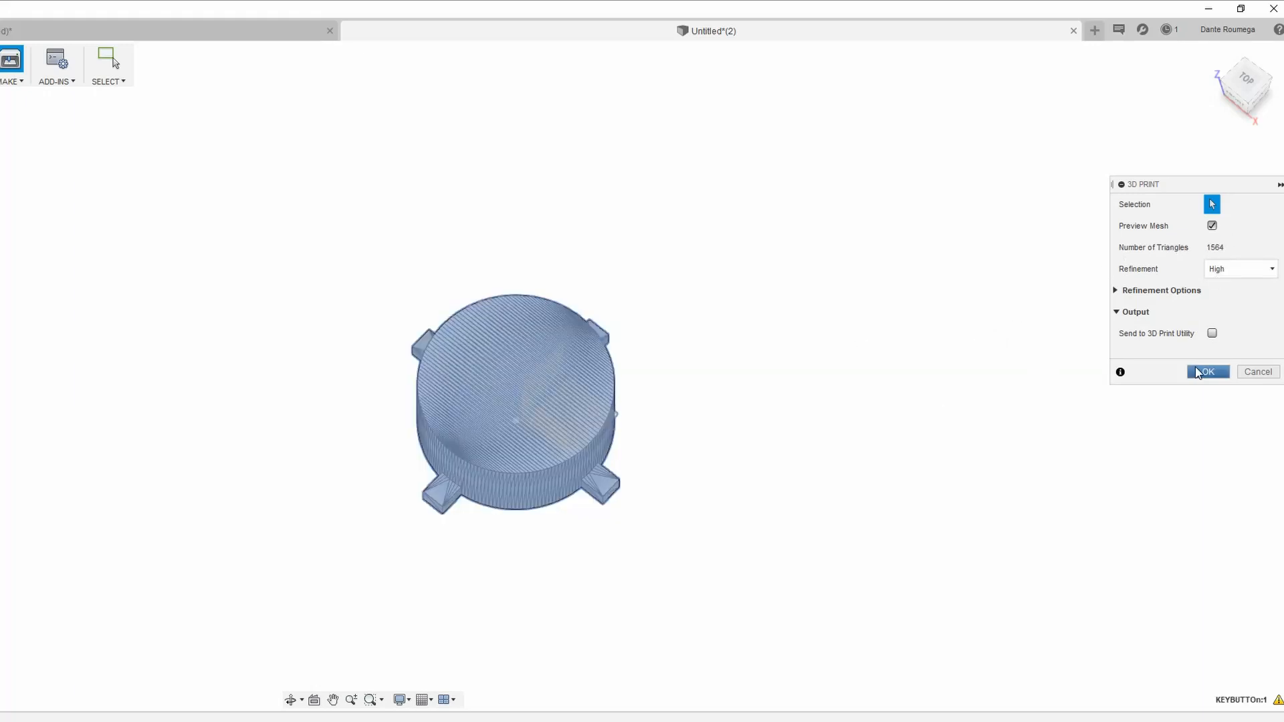
{"action": "left_click", "coordinate": [1206, 372]}
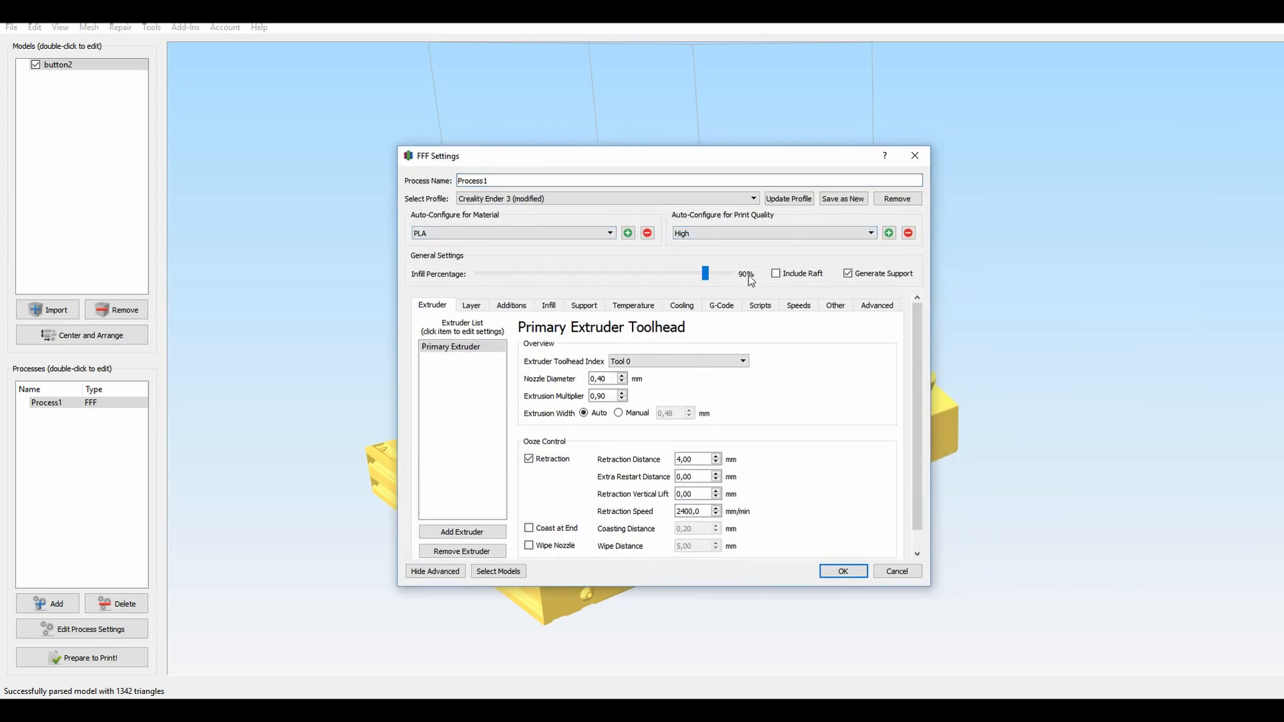
Step: Set infill to 100% in FFF Settings and slice the button to preview its toolpaths
{"action": "left_click_drag", "start_coordinate": [705, 273], "coordinate": [728, 273]}
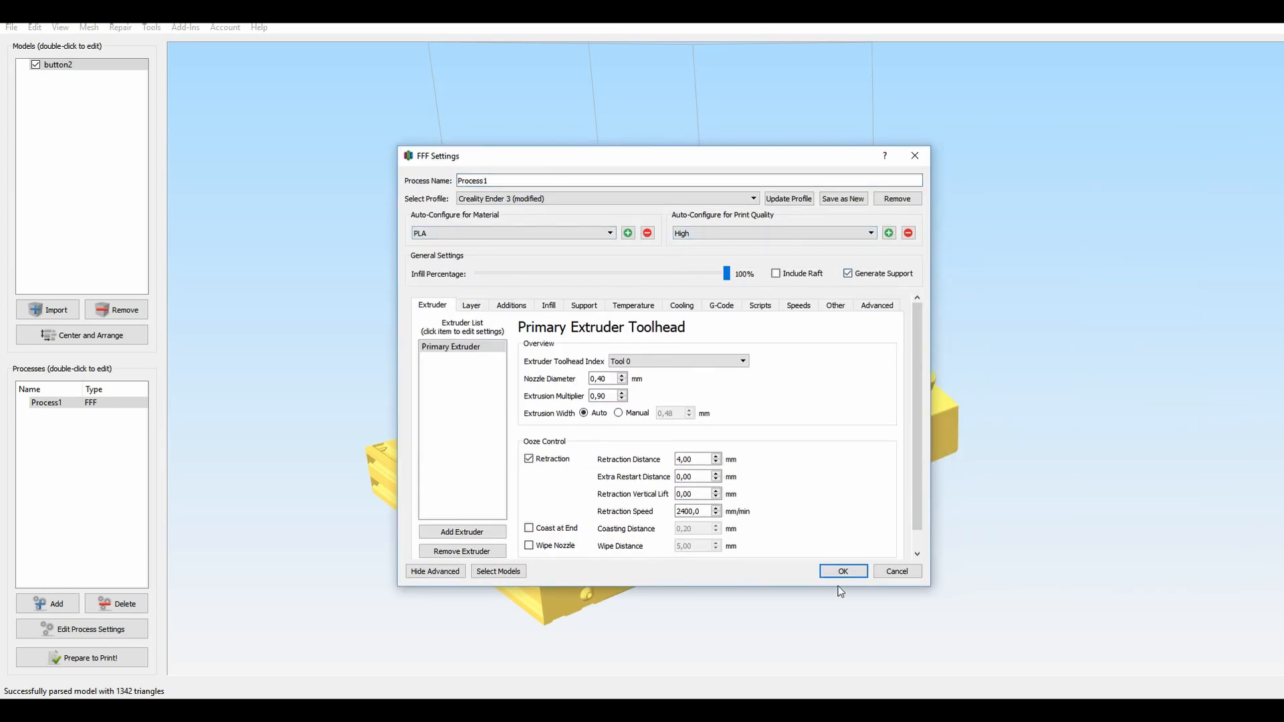
{"action": "left_click", "coordinate": [843, 571]}
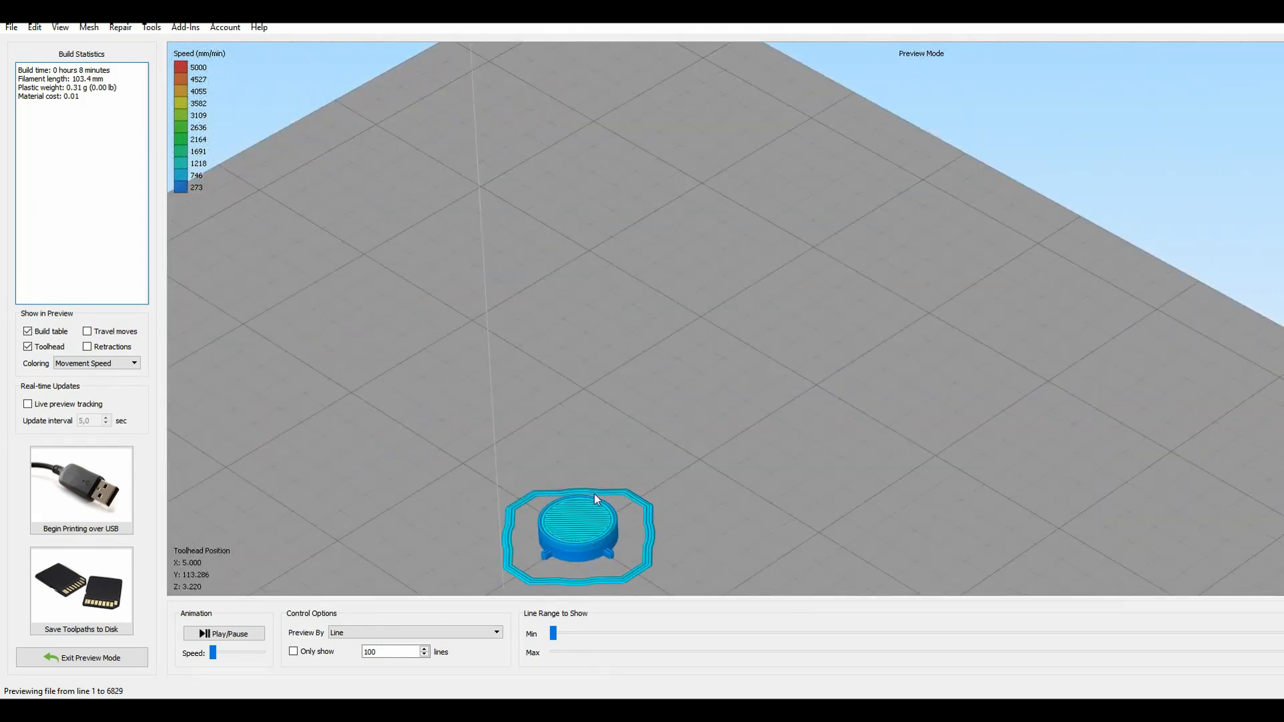
{"action": "left_click_drag", "start_coordinate": [597, 499], "coordinate": [641, 360]}
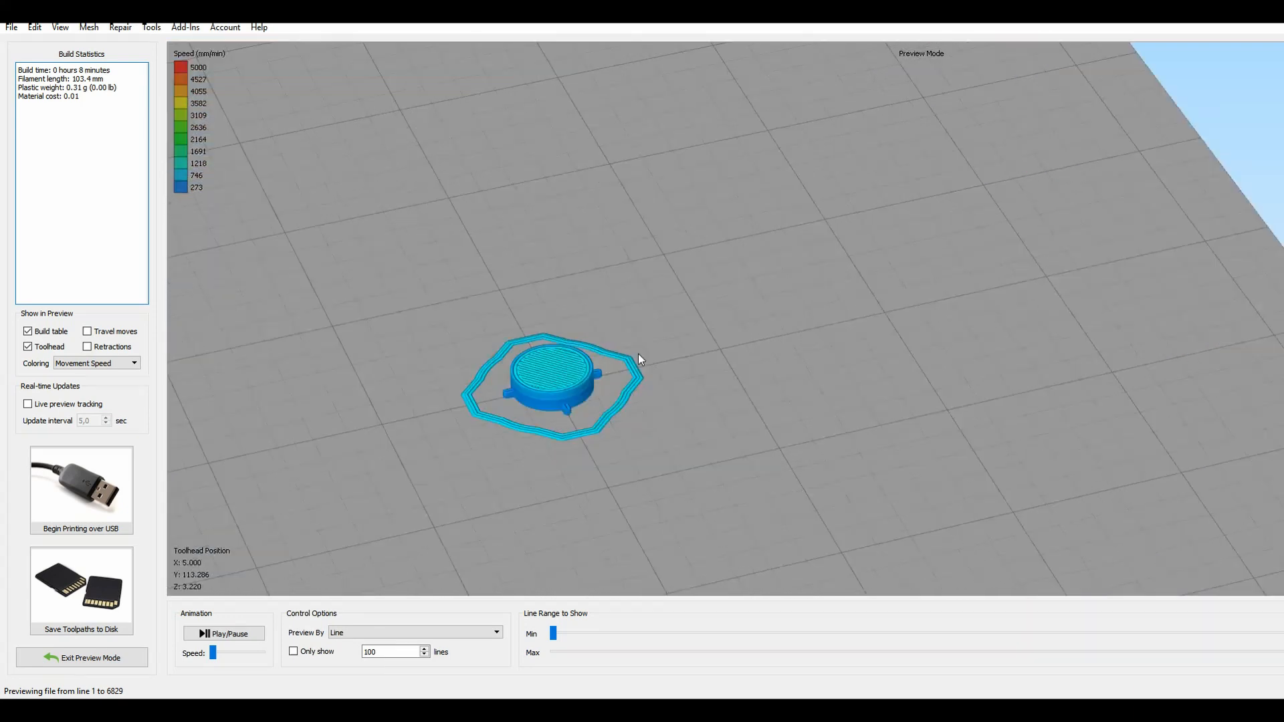